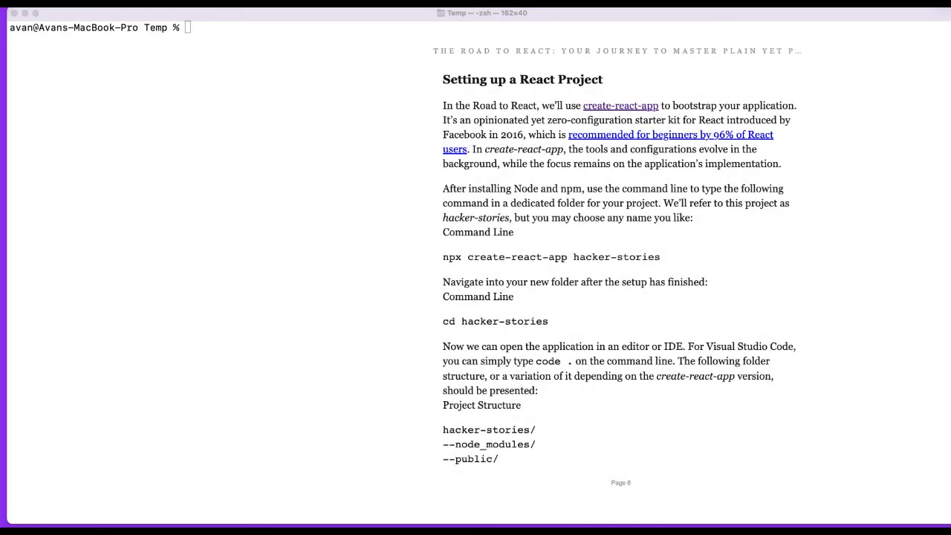
List the contents of the empty Temp folder with ls
{"action": "left_click", "coordinate": [332, 131]}
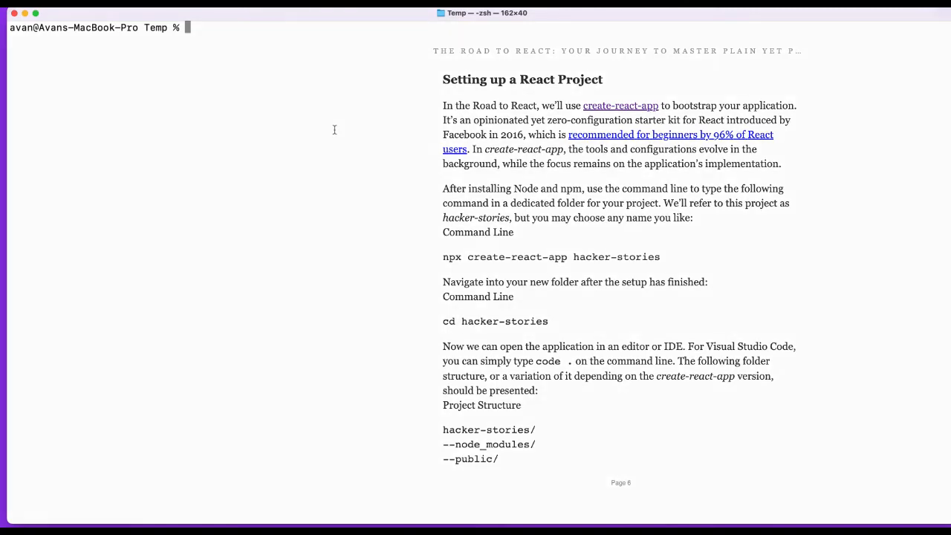
{"action": "type", "text": "ls"}
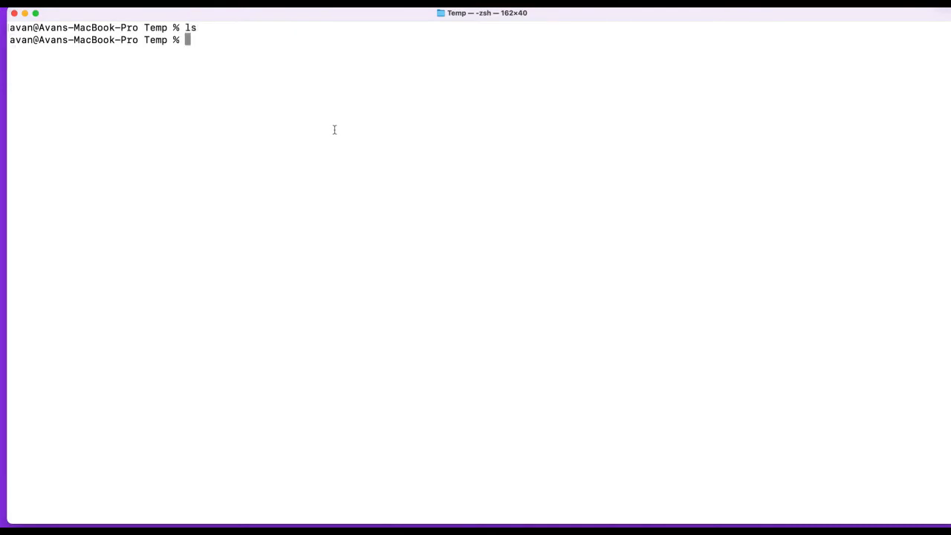
Compose npx create-react-app starter at the prompt without running it
{"action": "type", "text": "np"}
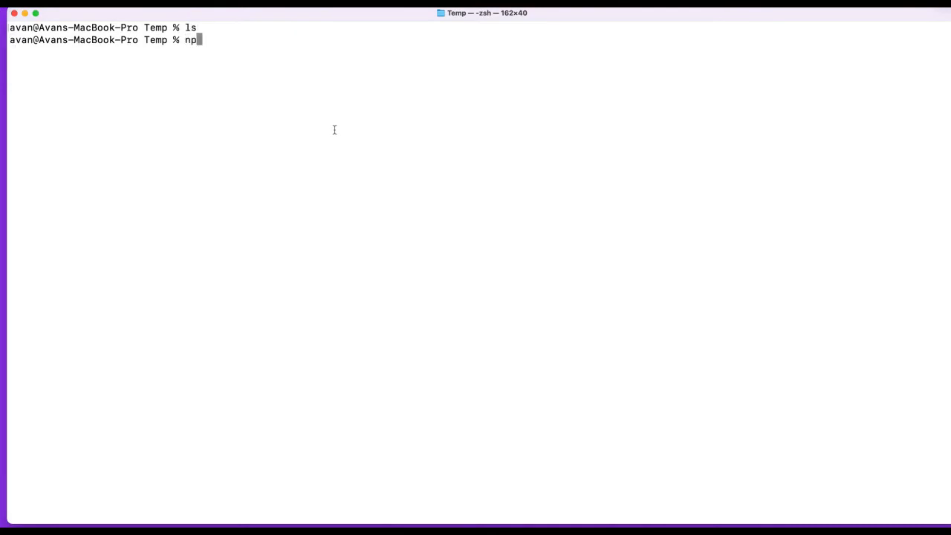
{"action": "type", "text": "x"}
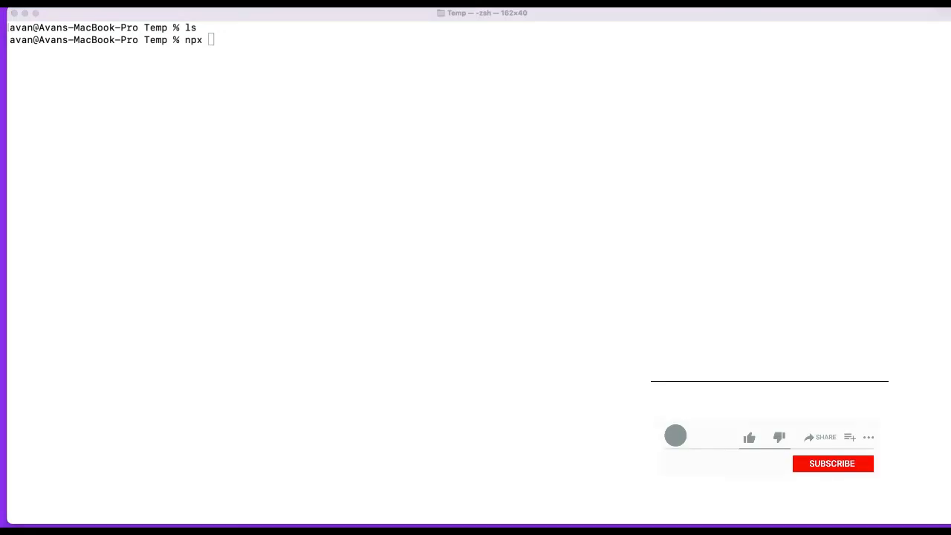
{"action": "left_click", "coordinate": [832, 464]}
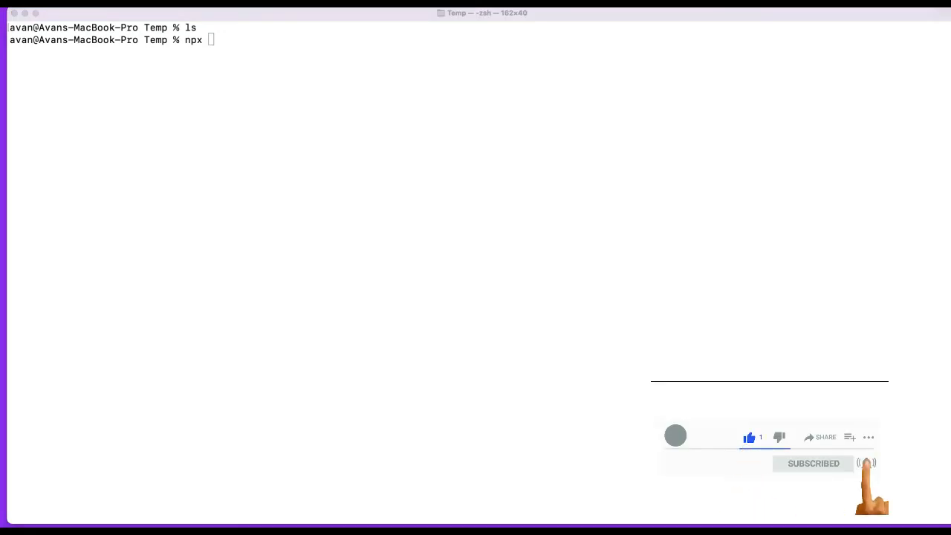
{"action": "type", "text": "create"}
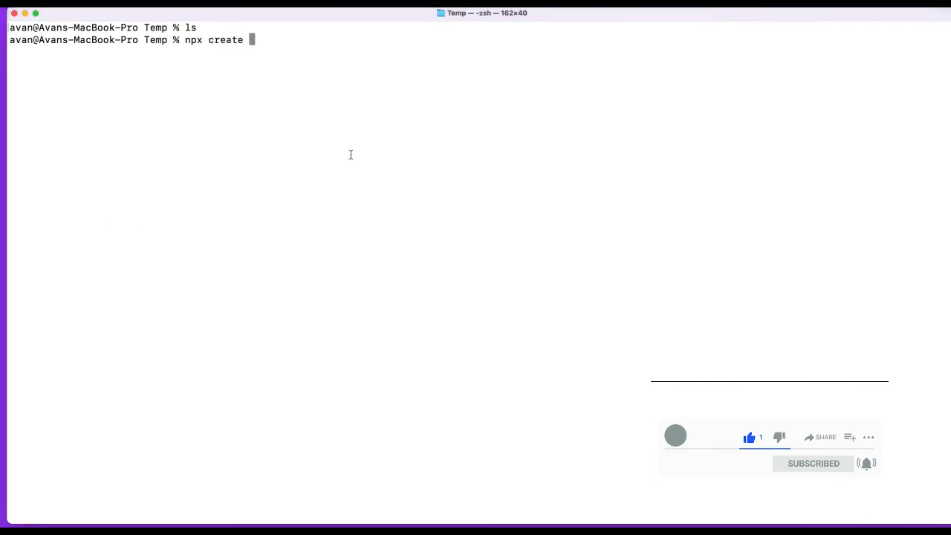
{"action": "type", "text": "-react"}
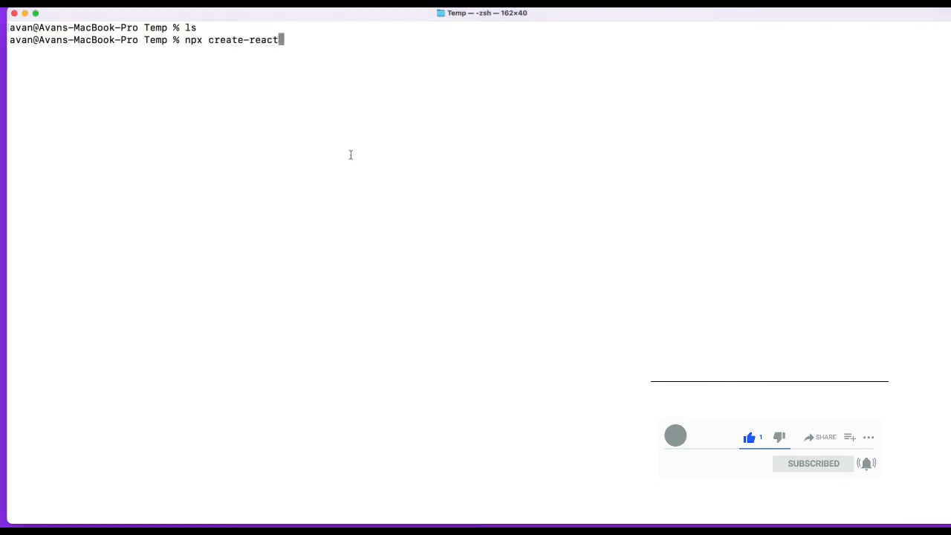
{"action": "type", "text": "-app"}
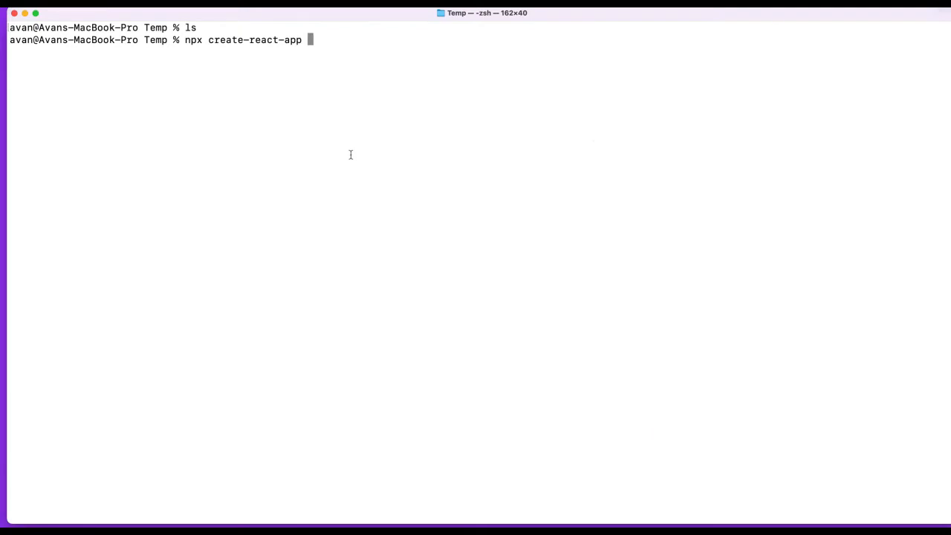
{"action": "type", "text": "starter"}
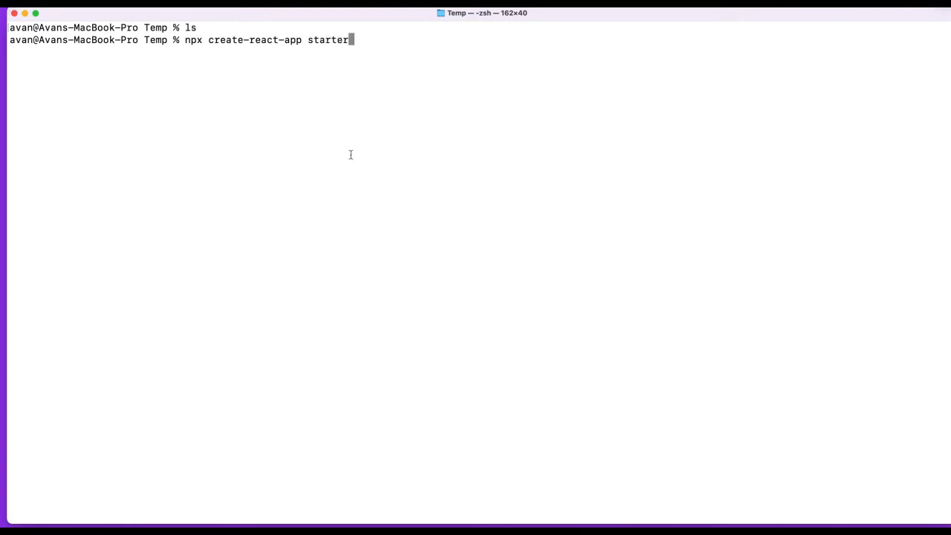
Run create-react-app and scroll the install output to 'Success! Created starter-app'
{"action": "key", "text": "enter"}
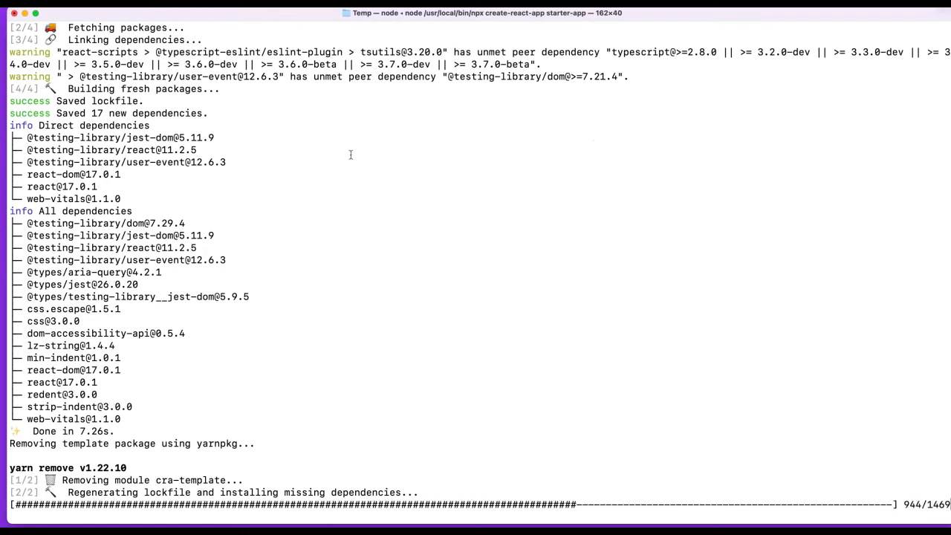
{"action": "scroll", "scroll_direction": "down", "scroll_amount": 3}
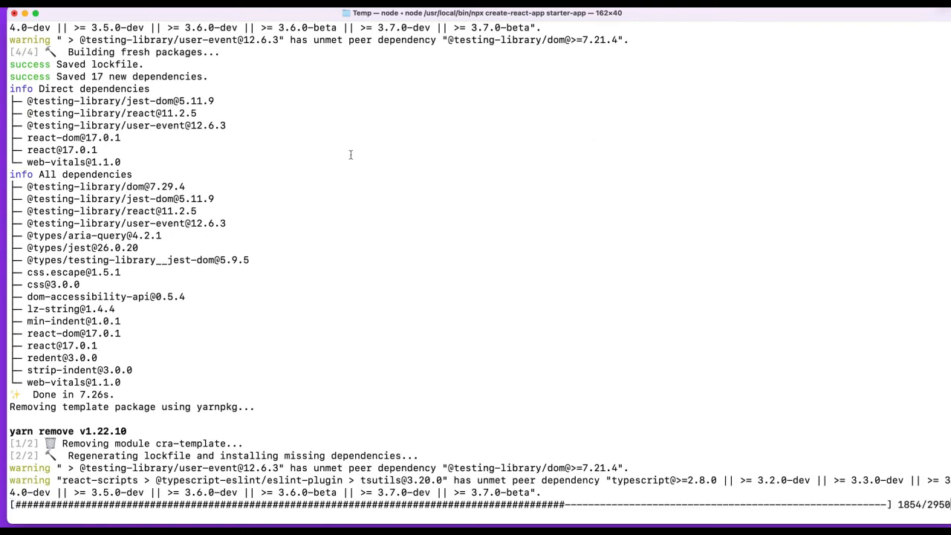
{"action": "scroll", "scroll_direction": "down", "scroll_amount": 3}
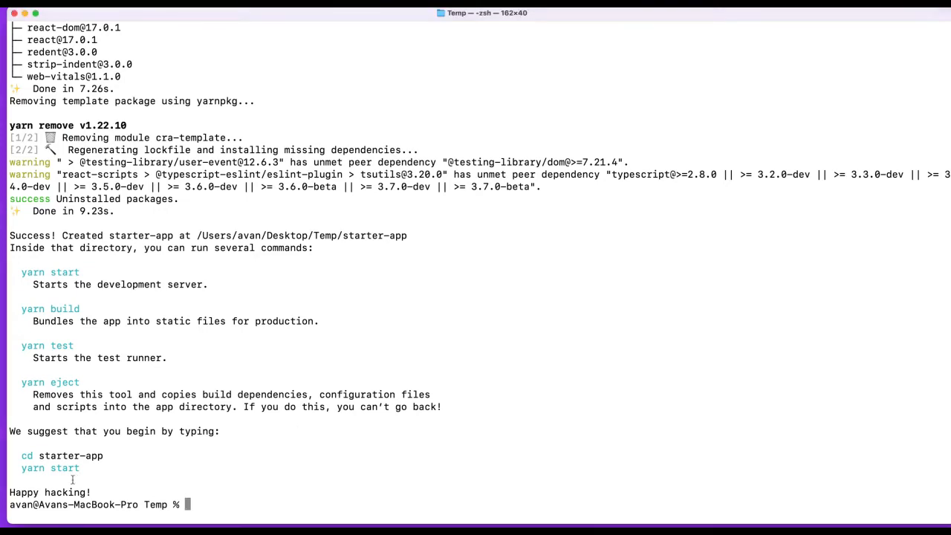
{"action": "double_click", "coordinate": [51, 492]}
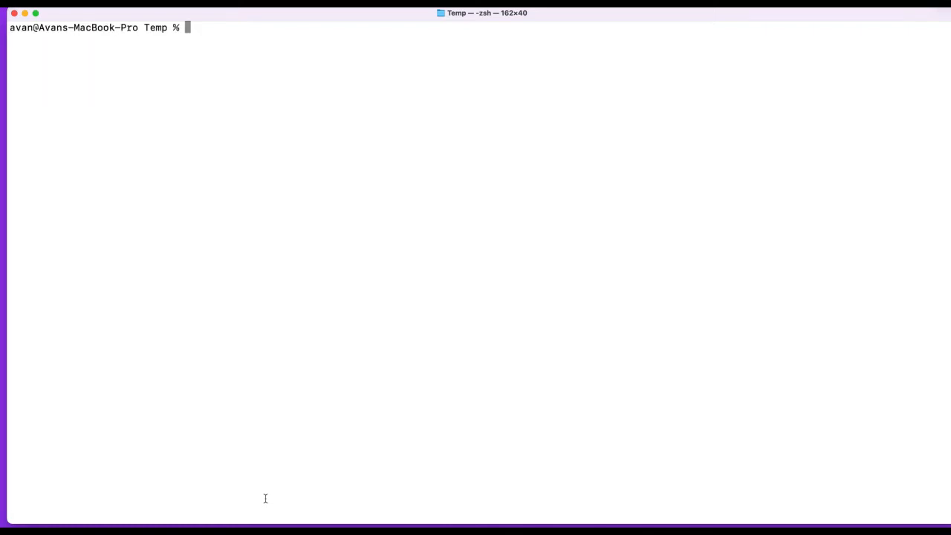
Enter the starter-app folder and list README.md, node_modules, package.json, public, src, yarn.lock
{"action": "type", "text": "ls"}
{"action": "type", "text": "cd s"}
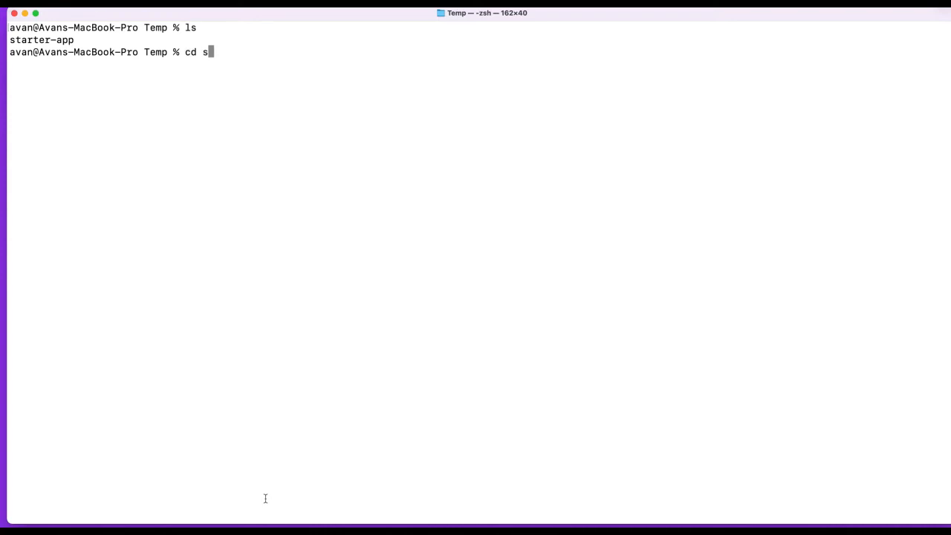
{"action": "key", "text": "Return"}
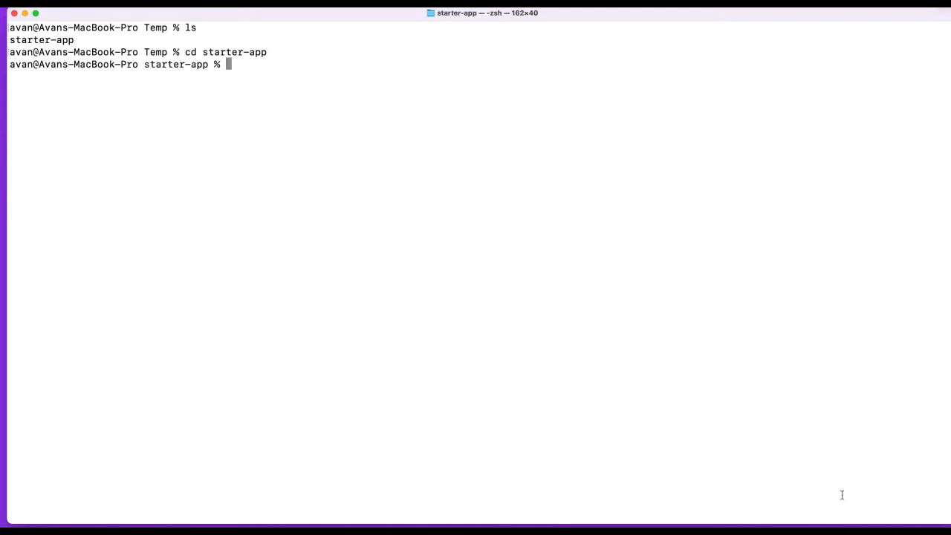
{"action": "mouse_move", "coordinate": [215, 122]}
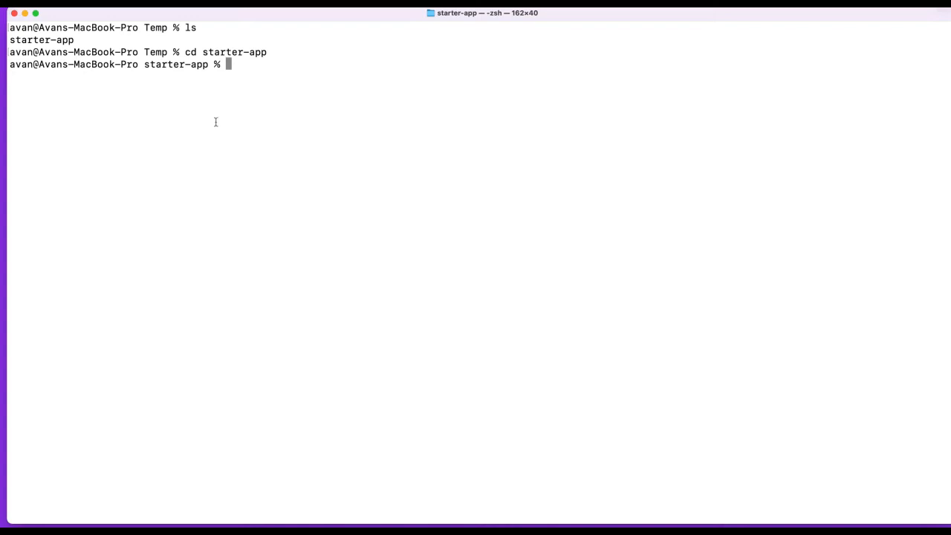
{"action": "type", "text": "ls"}
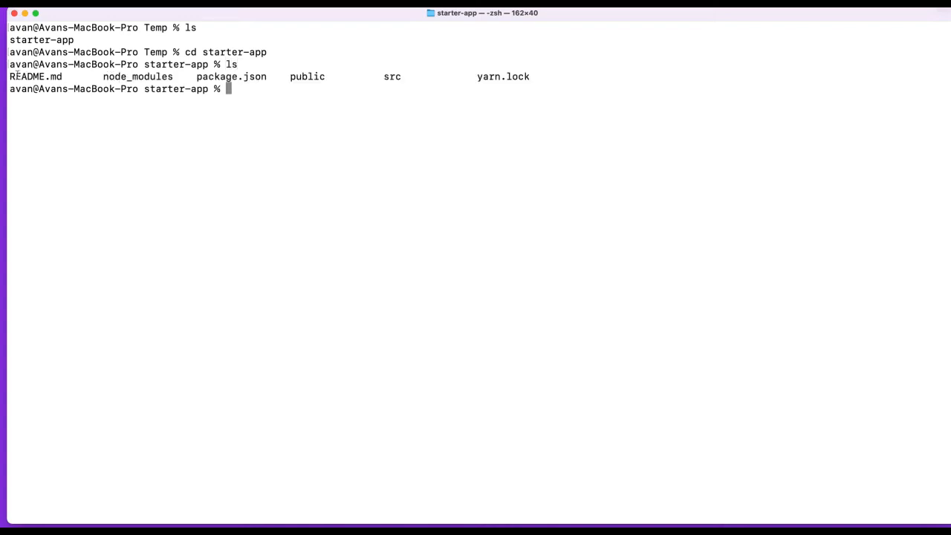
Highlight README.md and node_modules in the starter-app listing to point them out
{"action": "double_click", "coordinate": [35, 78]}
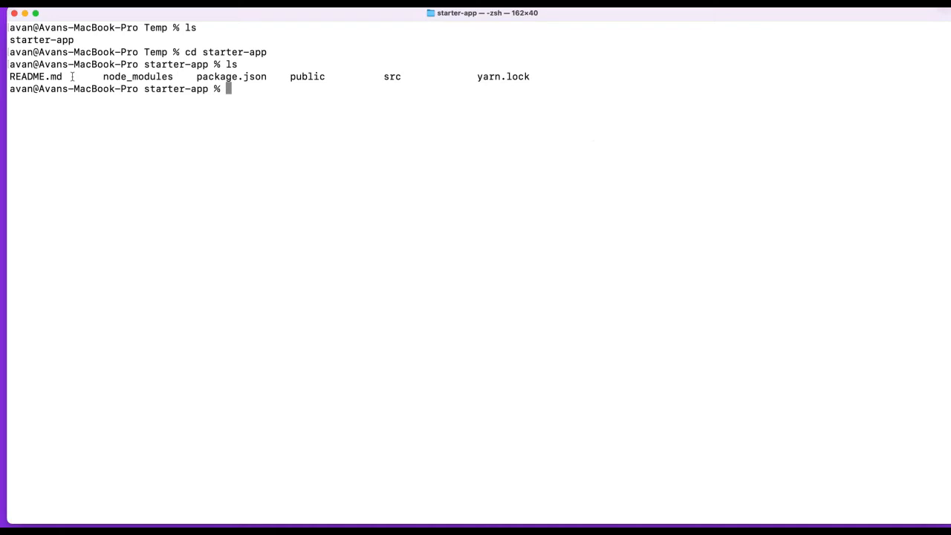
{"action": "double_click", "coordinate": [36, 77]}
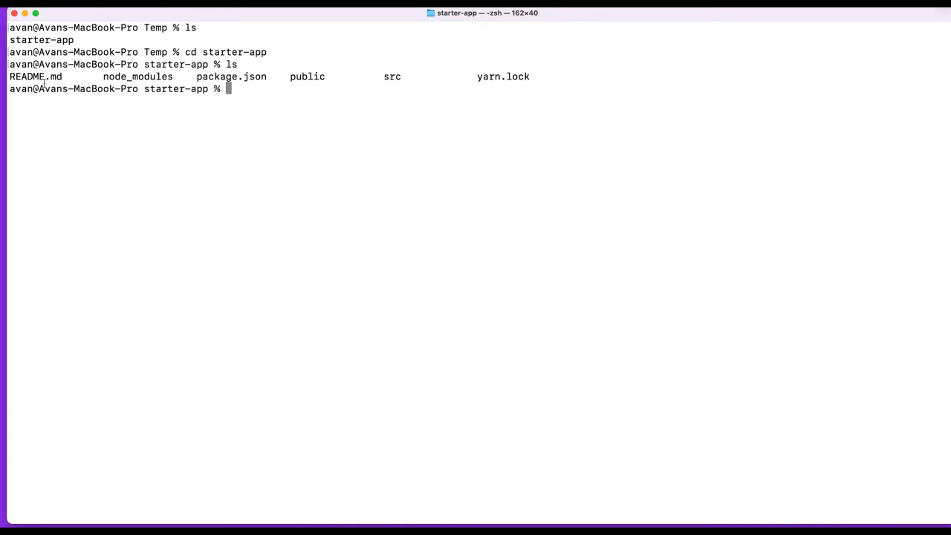
{"action": "double_click", "coordinate": [36, 77]}
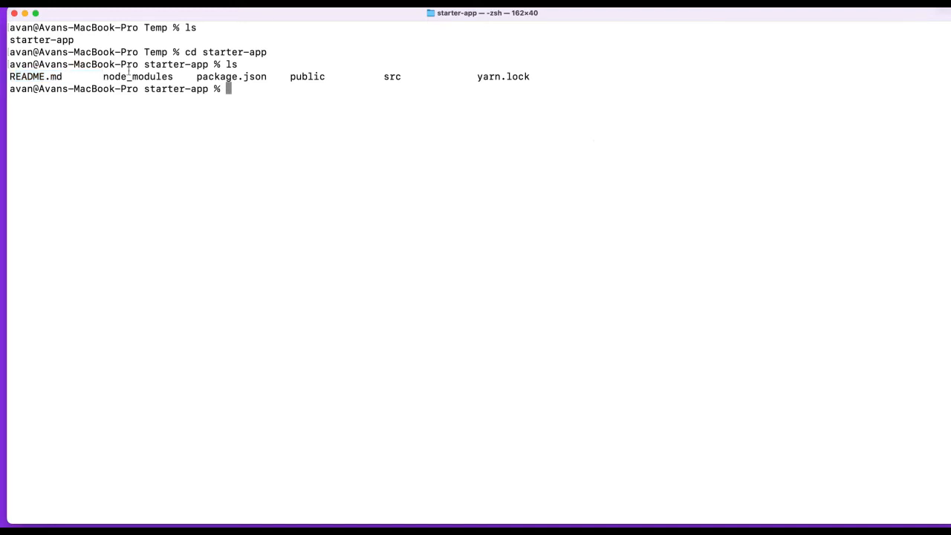
{"action": "double_click", "coordinate": [136, 77]}
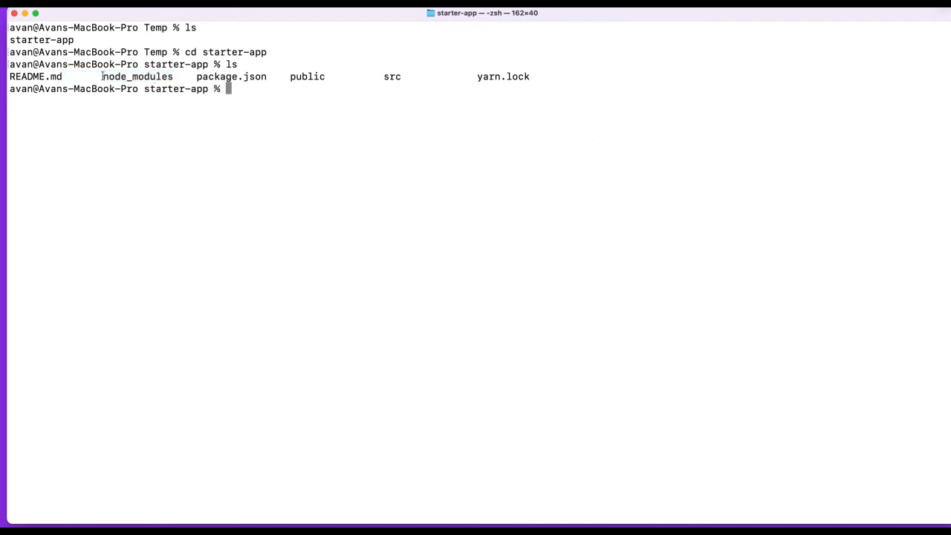
{"action": "double_click", "coordinate": [137, 77]}
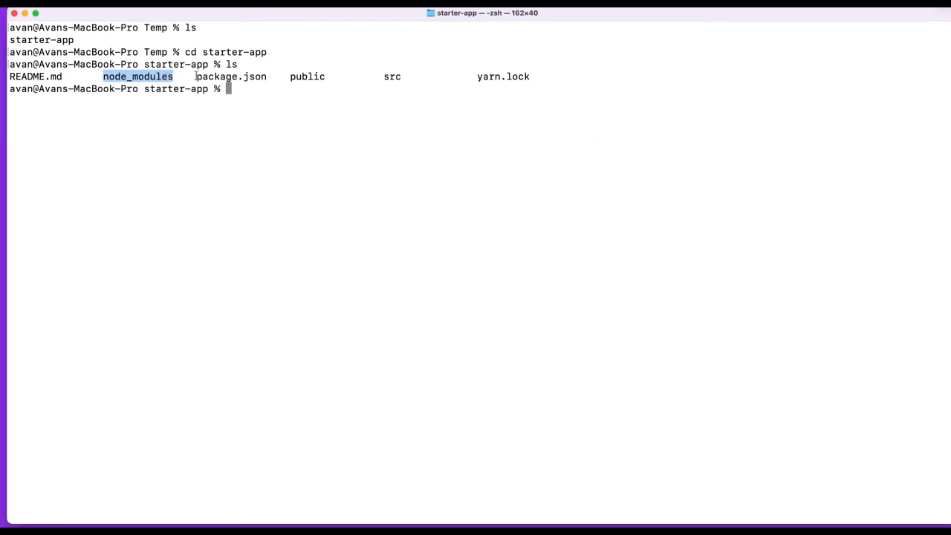
{"action": "double_click", "coordinate": [231, 77]}
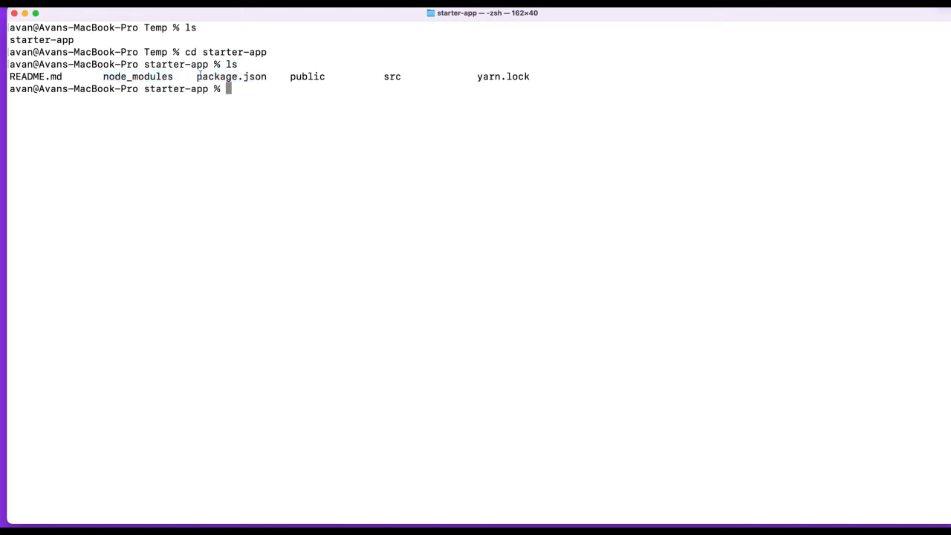
{"action": "double_click", "coordinate": [232, 78]}
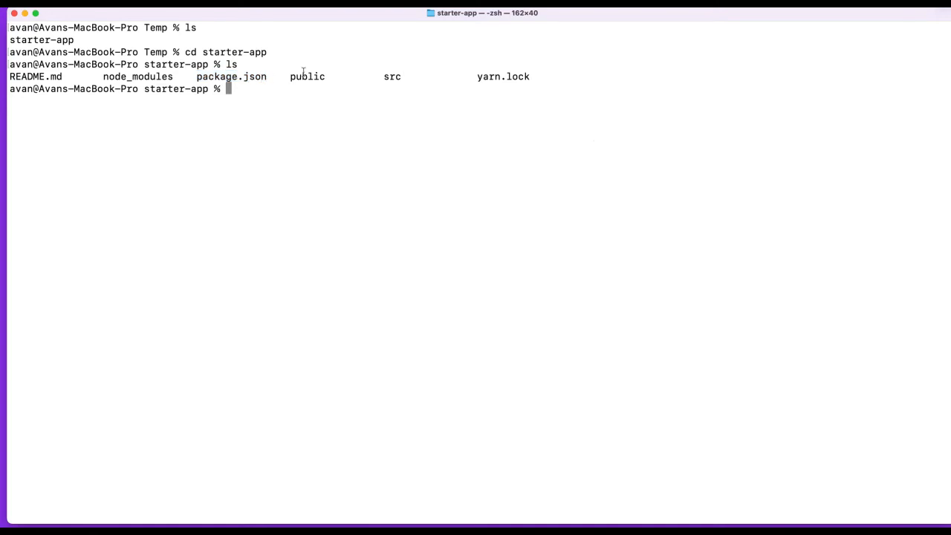
Highlight the public, src and yarn.lock entries in the project listing
{"action": "double_click", "coordinate": [306, 77]}
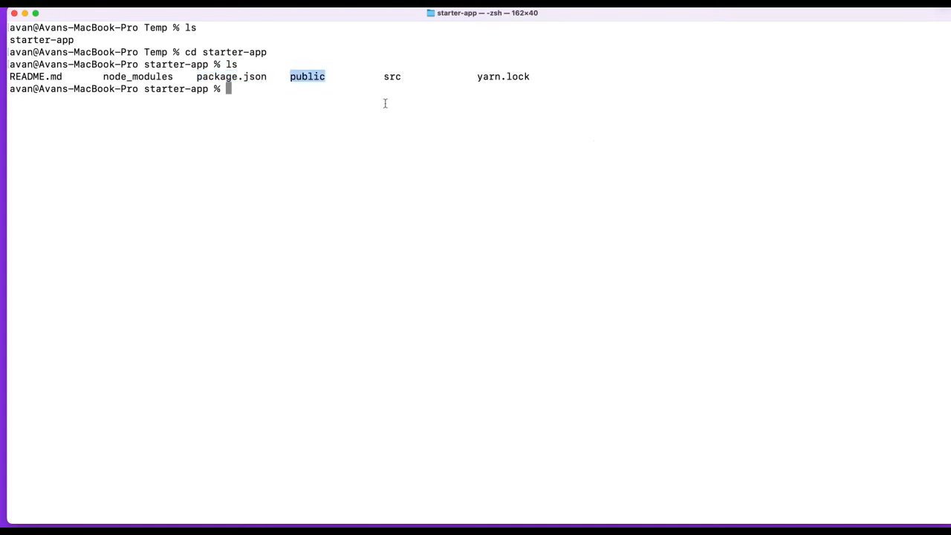
{"action": "mouse_move", "coordinate": [334, 58]}
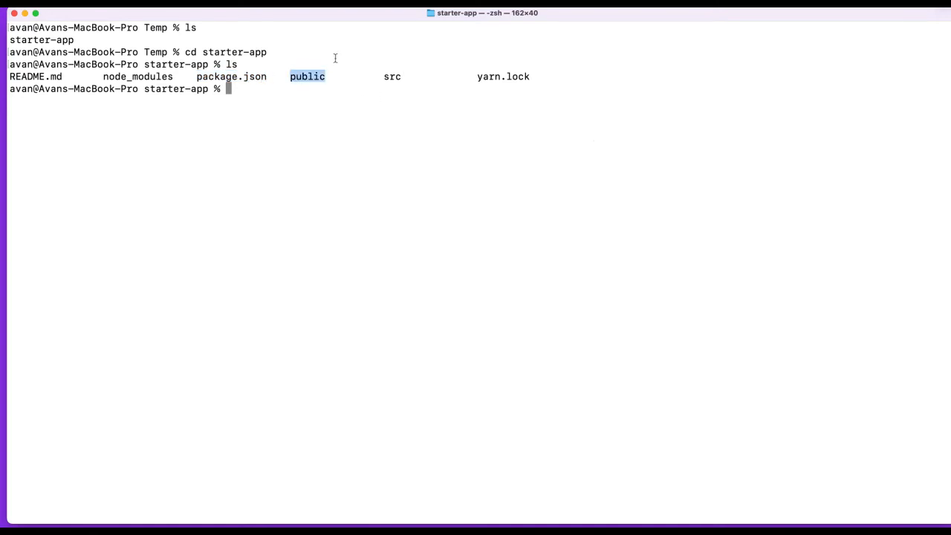
{"action": "mouse_move", "coordinate": [306, 78]}
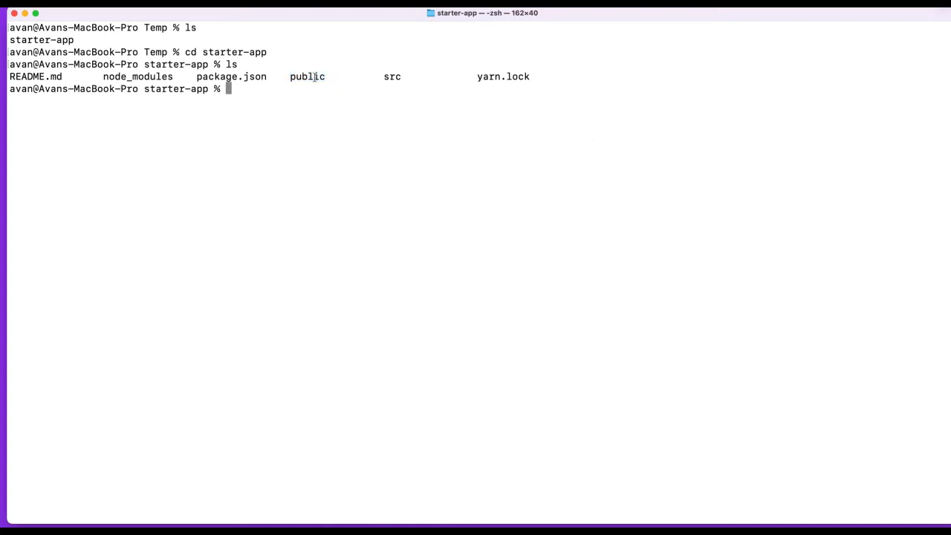
{"action": "double_click", "coordinate": [307, 77]}
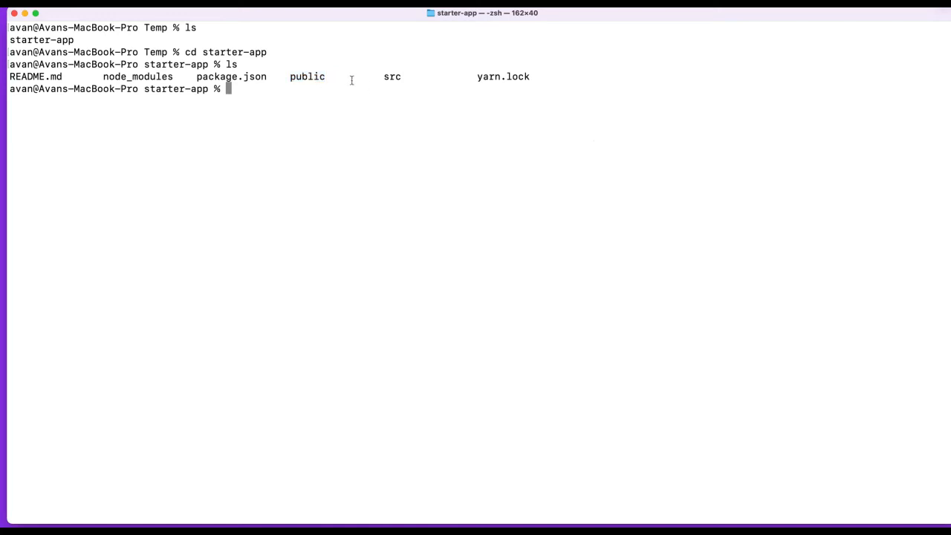
{"action": "double_click", "coordinate": [392, 77]}
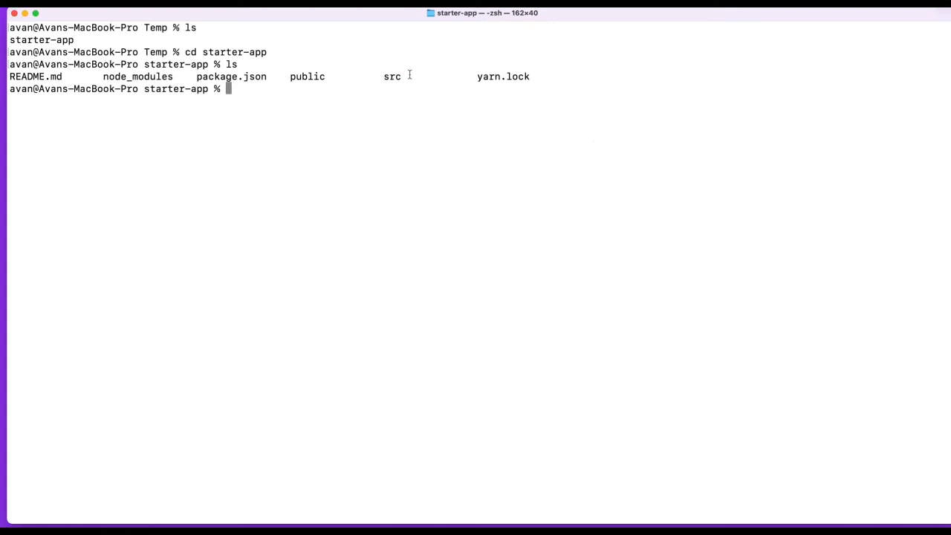
{"action": "double_click", "coordinate": [393, 77]}
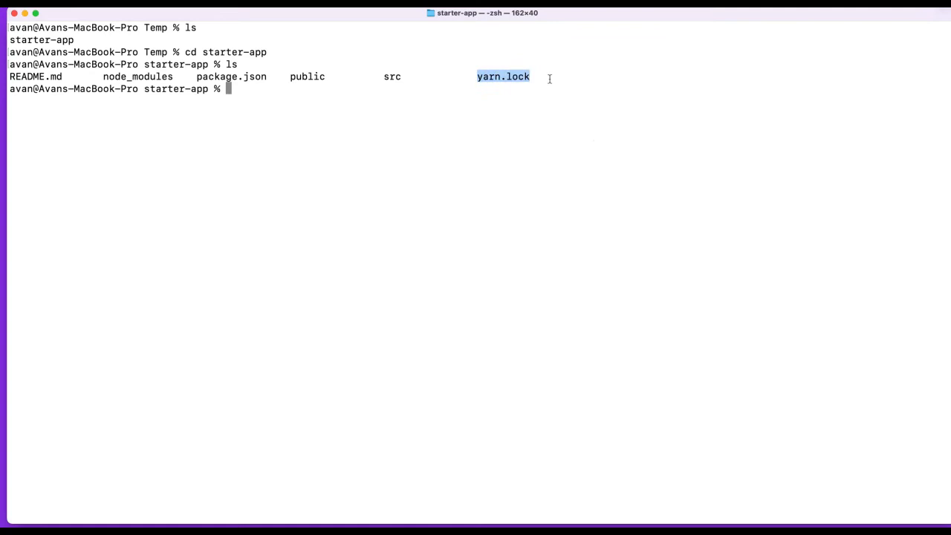
{"action": "mouse_move", "coordinate": [562, 81]}
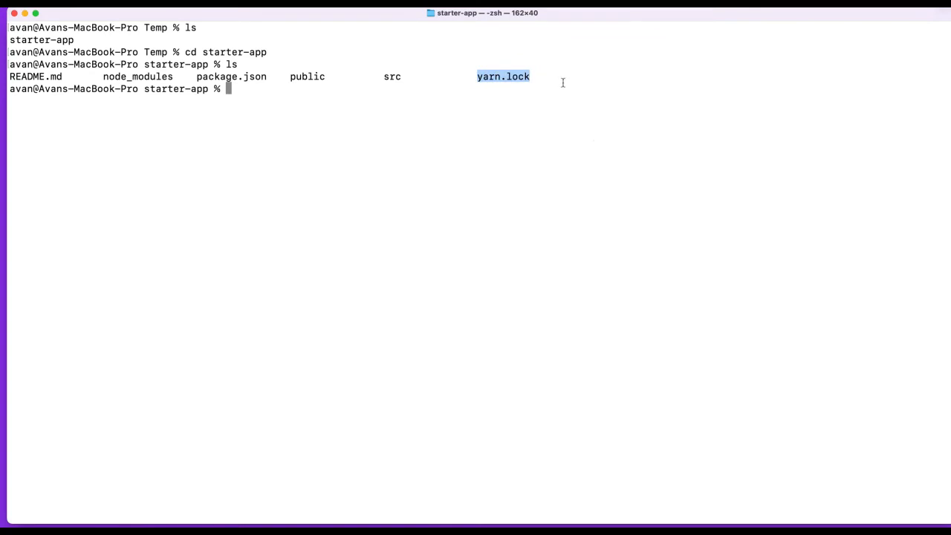
{"action": "mouse_move", "coordinate": [594, 83]}
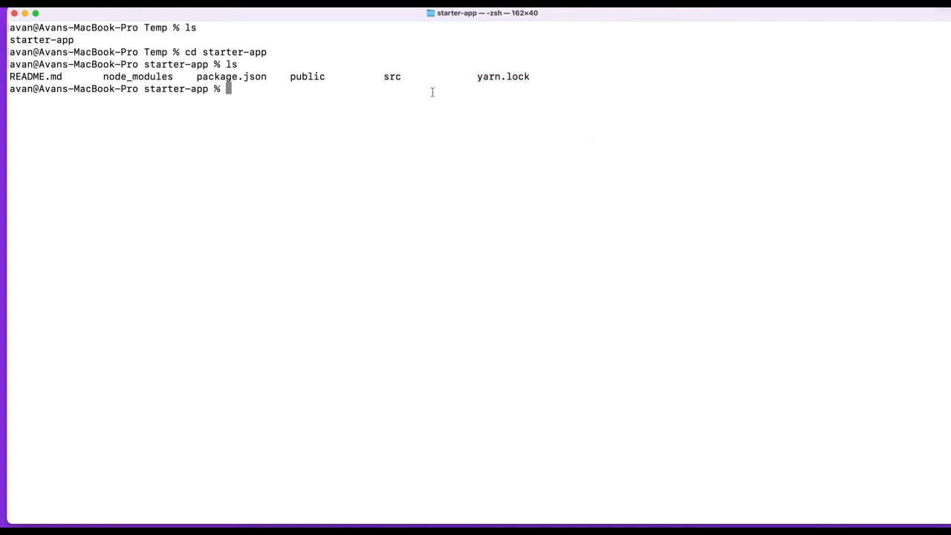
{"action": "mouse_move", "coordinate": [422, 97]}
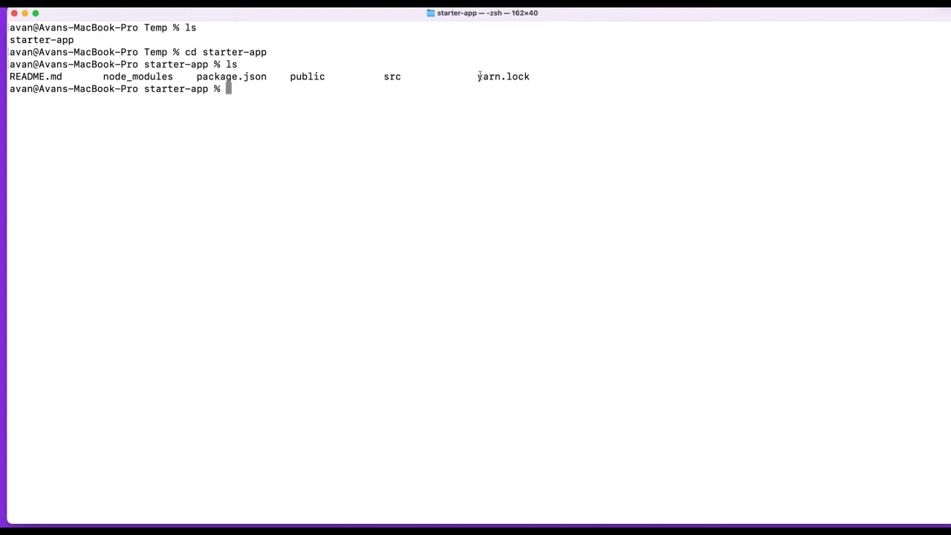
{"action": "double_click", "coordinate": [502, 77]}
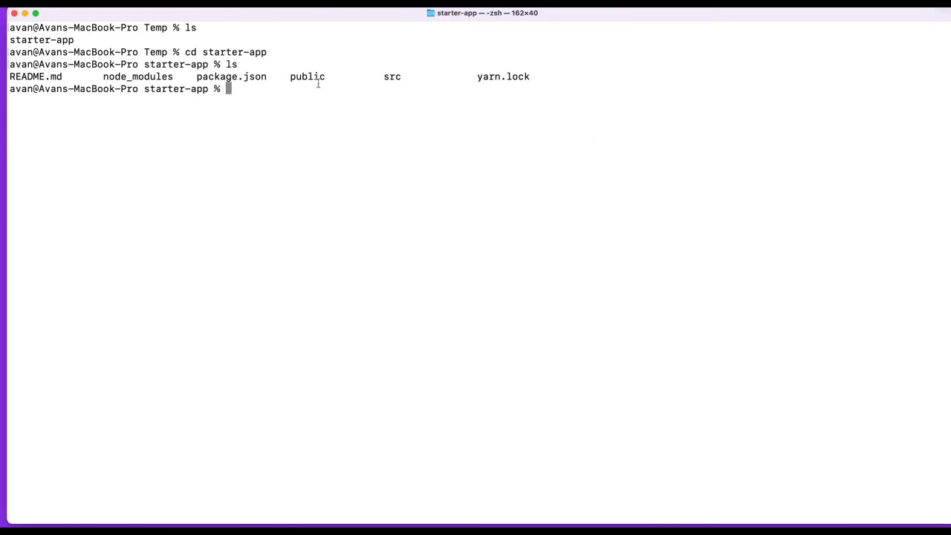
{"action": "mouse_move", "coordinate": [363, 110]}
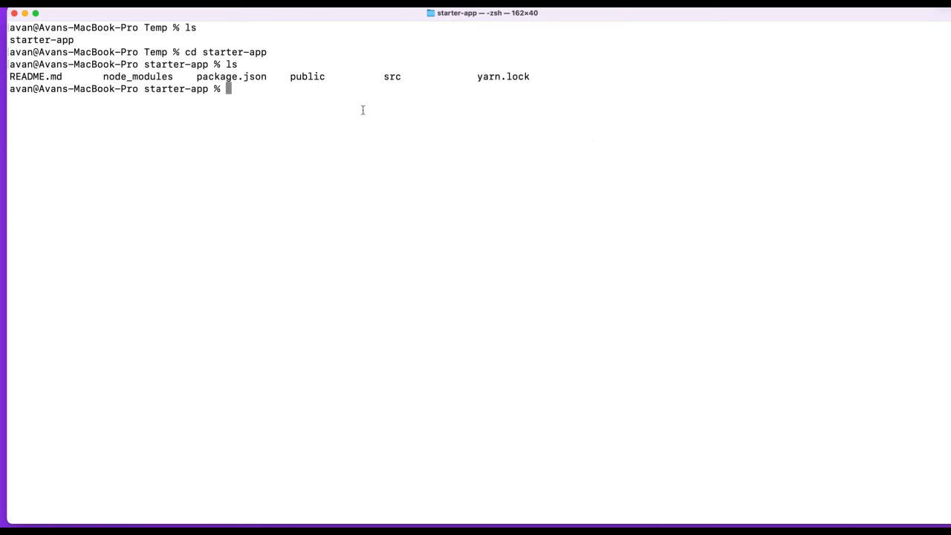
List the src files such as App.css and App.js, then go back up with cd .
{"action": "type", "text": "cd src"}
{"action": "type", "text": "ls"}
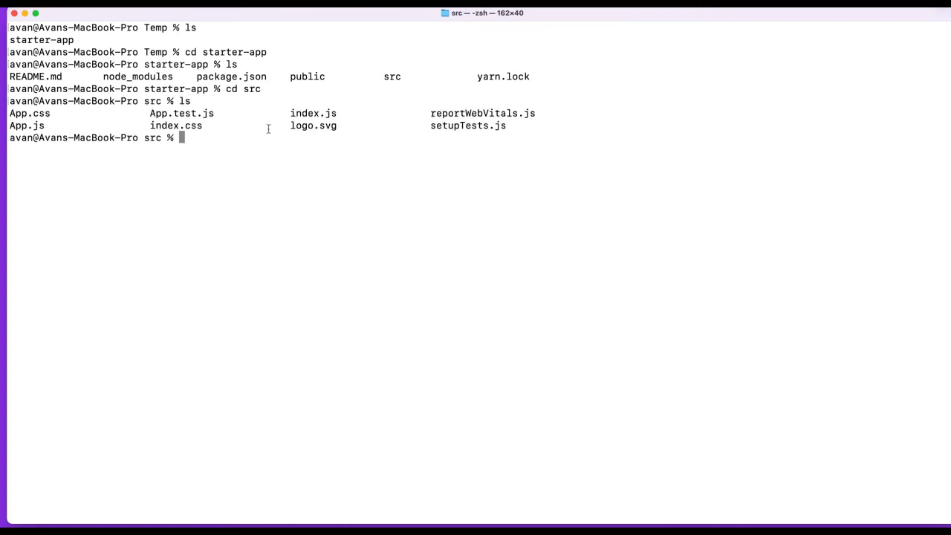
{"action": "double_click", "coordinate": [30, 113]}
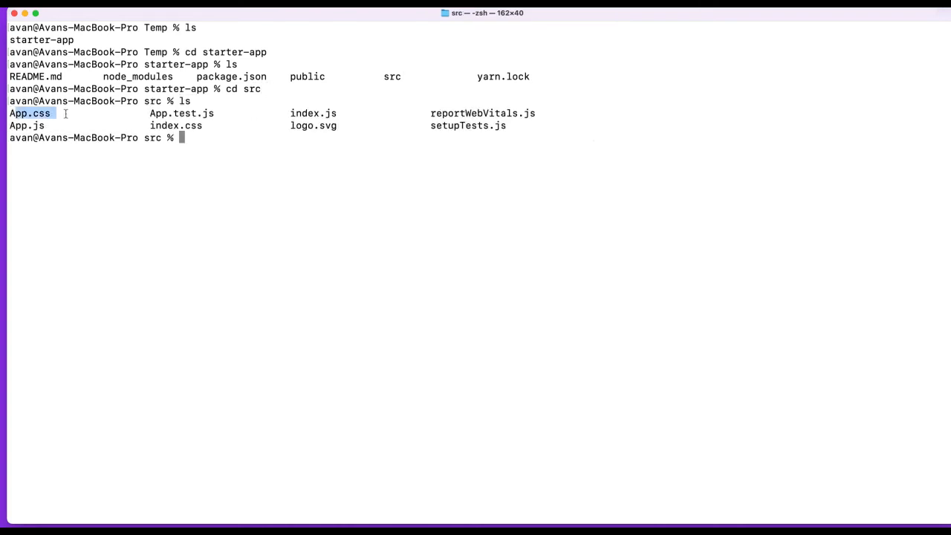
{"action": "double_click", "coordinate": [176, 125]}
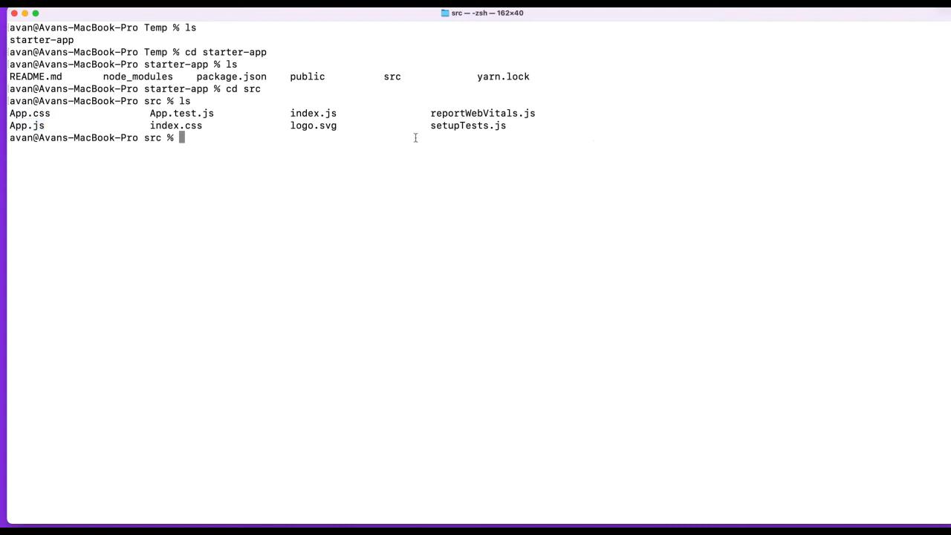
{"action": "type", "text": "cd .."}
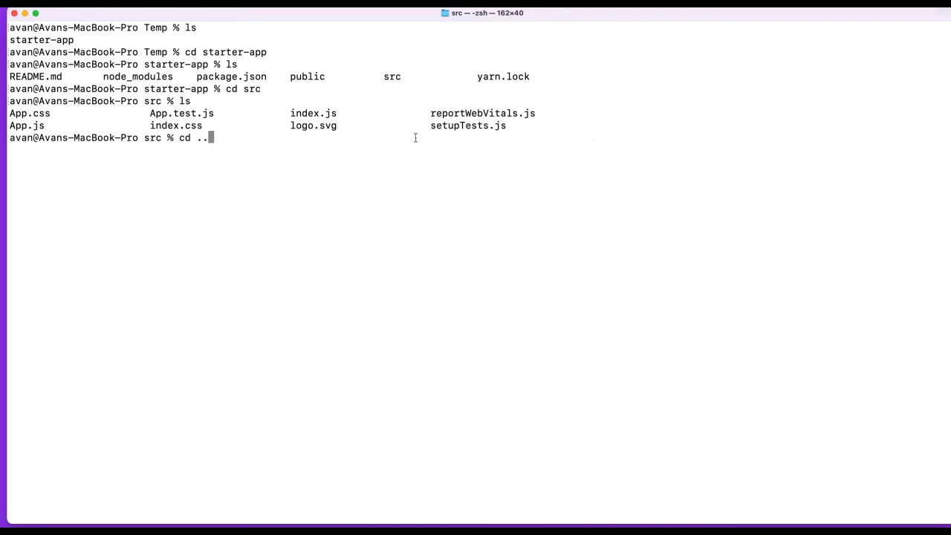
{"action": "mouse_move", "coordinate": [366, 130]}
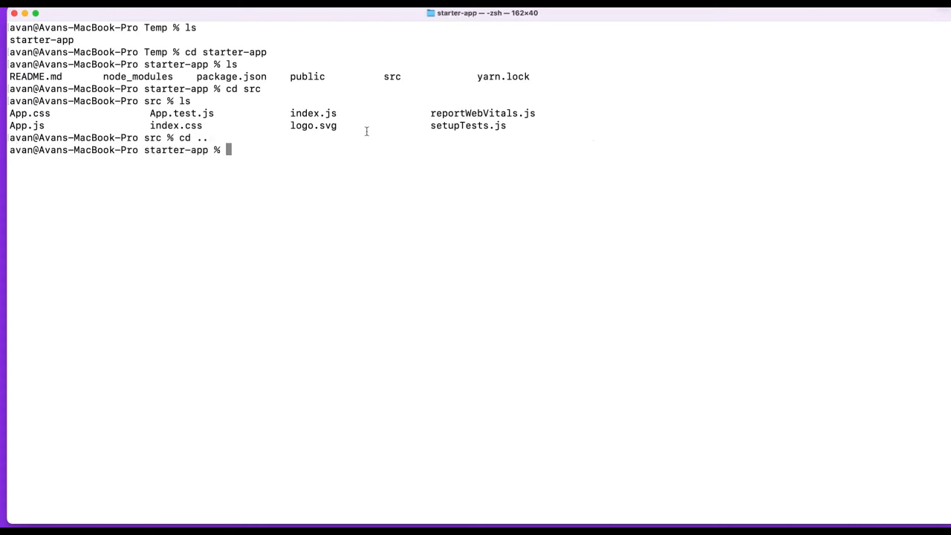
Clear the output, re-list starter-app and print package.json
{"action": "key", "text": "cmd+k"}
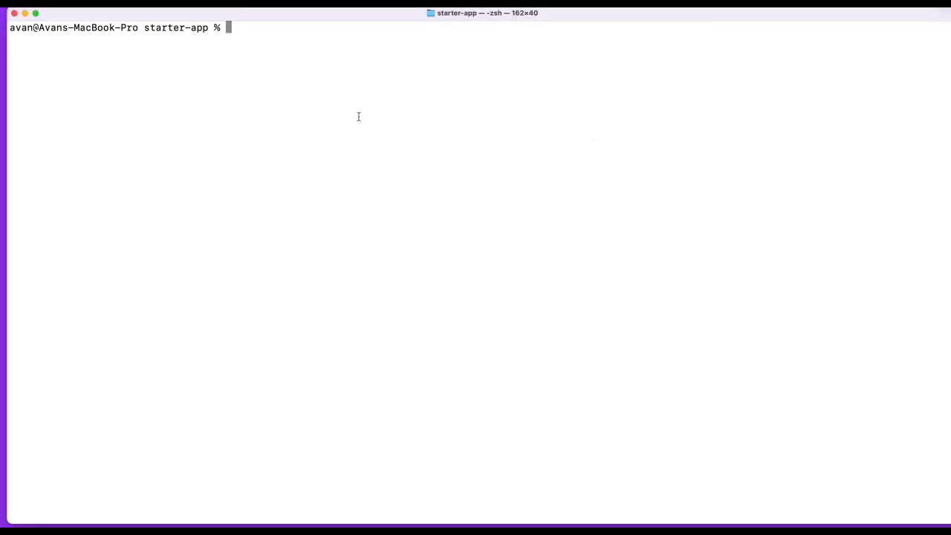
{"action": "type", "text": "ls"}
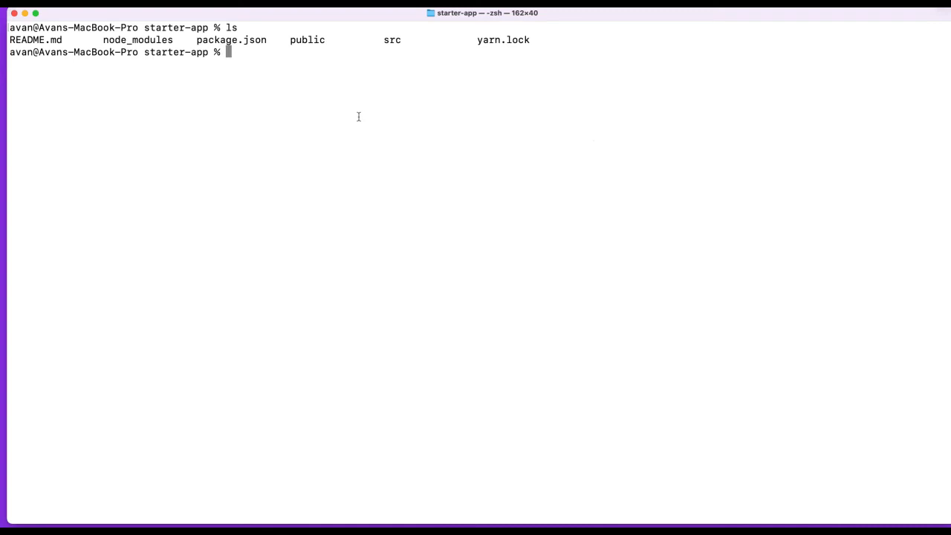
{"action": "type", "text": "cat package.json"}
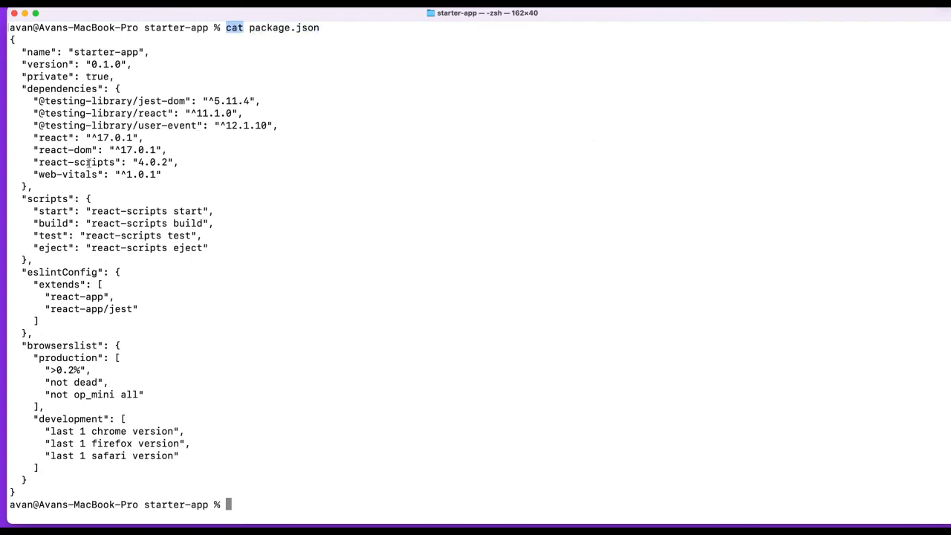
Highlight the start, build, test and eject scripts in package.json, then clear the window
{"action": "left_click_drag", "start_coordinate": [33, 211], "coordinate": [211, 247]}
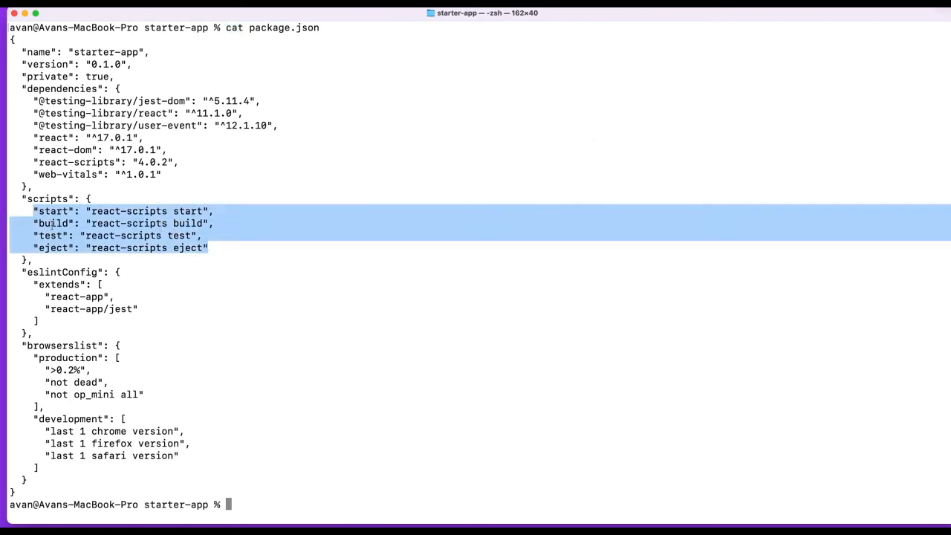
{"action": "double_click", "coordinate": [52, 247]}
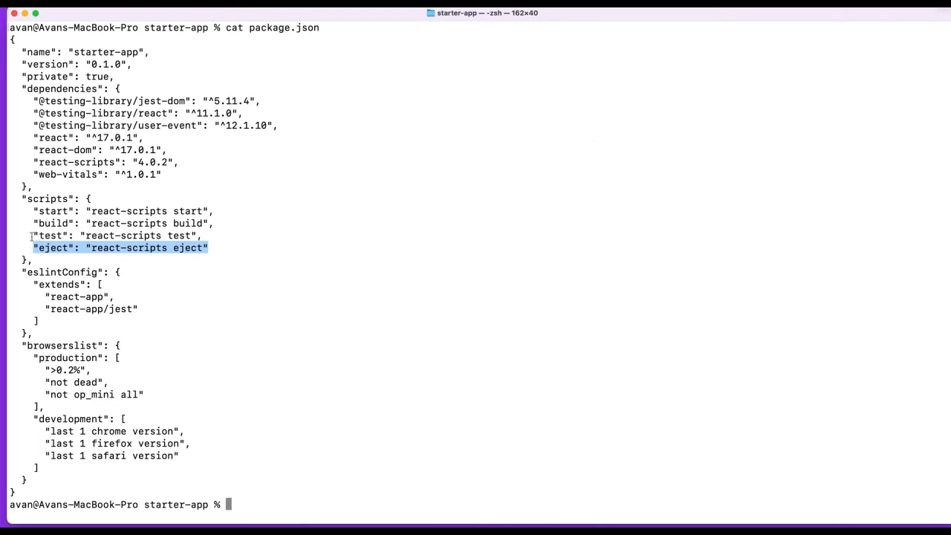
{"action": "left_click", "coordinate": [119, 234]}
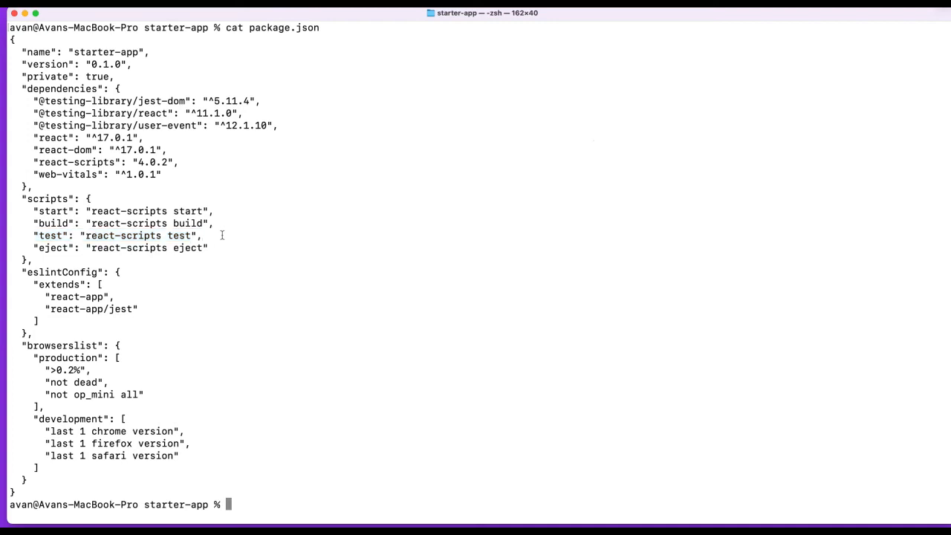
{"action": "double_click", "coordinate": [122, 223]}
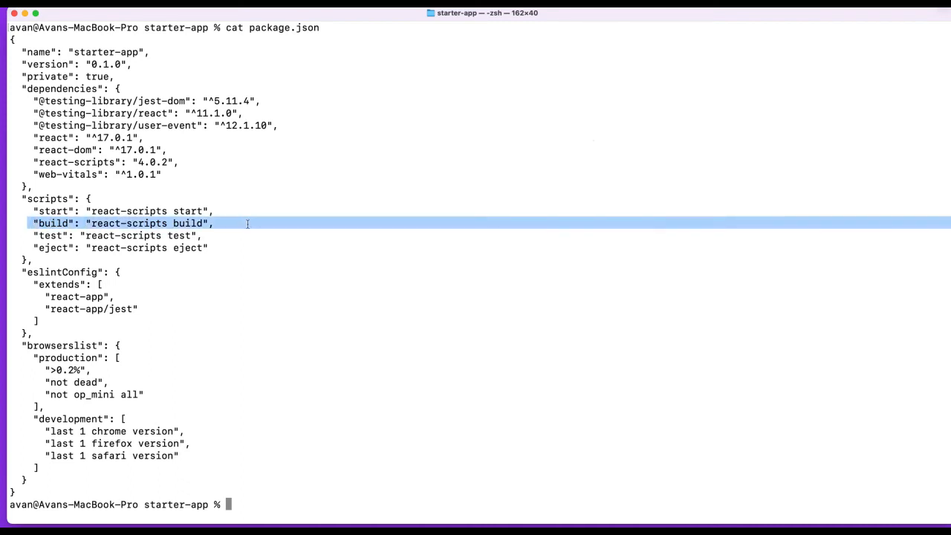
{"action": "left_click", "coordinate": [122, 211]}
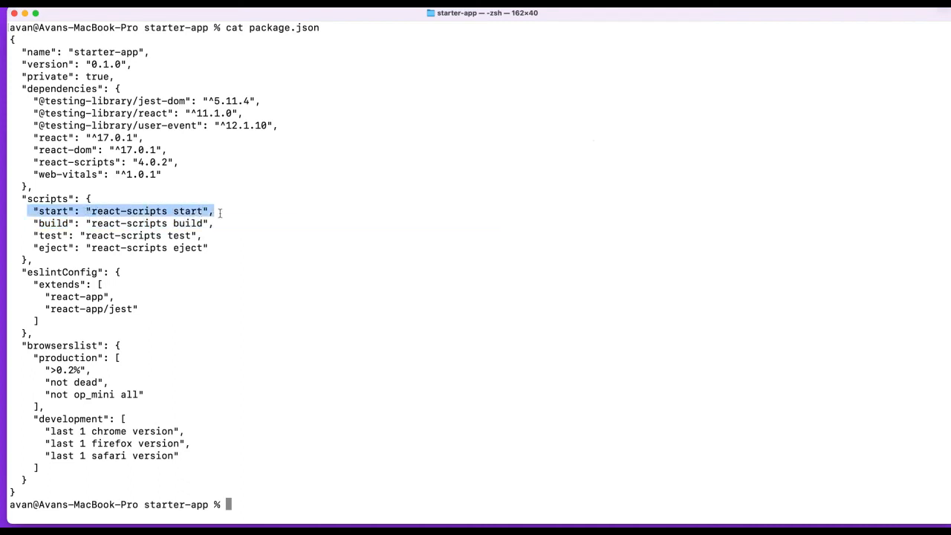
{"action": "type", "text": "clear"}
{"action": "type", "text": "np"}
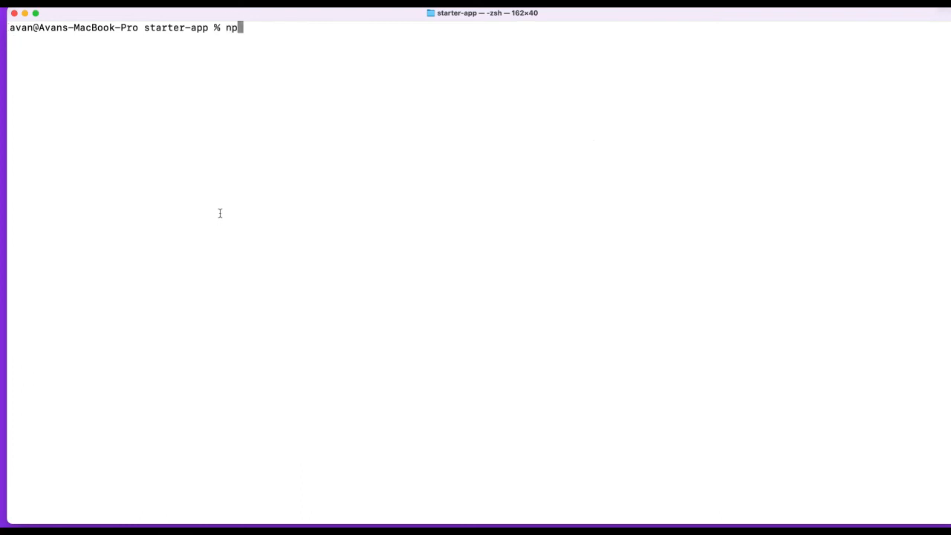
Run npm start to serve the app on localhost:3000, then stop the server with Ctrl+C
{"action": "type", "text": "m run"}
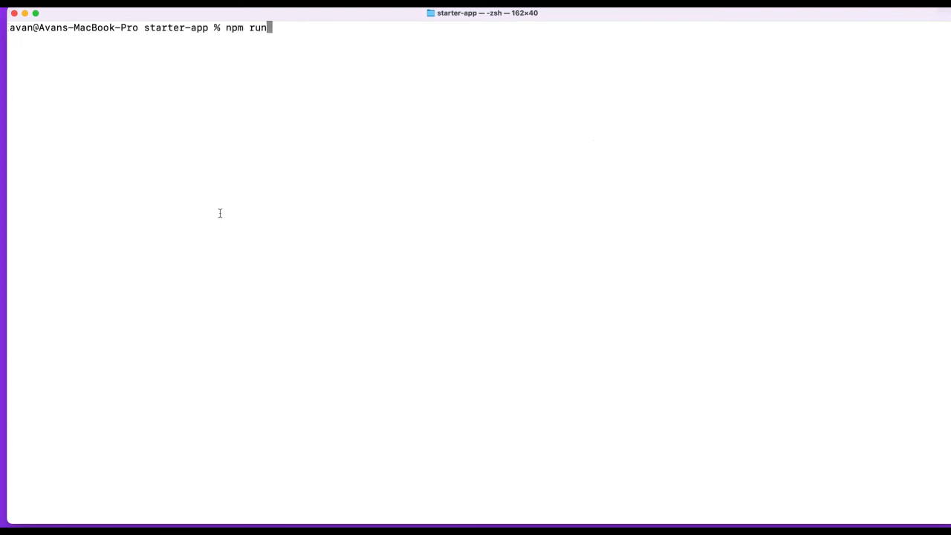
{"action": "type", "text": "<s>"}
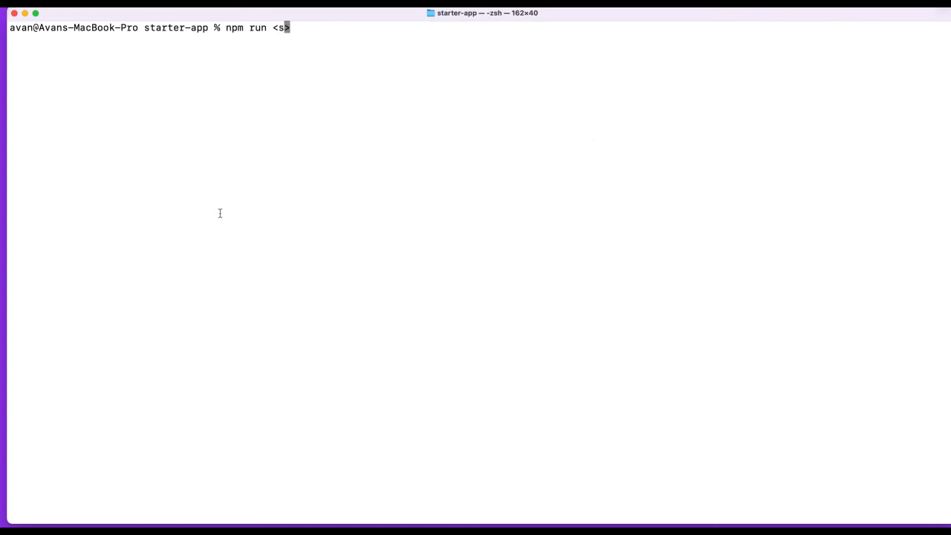
{"action": "type", "text": "c"}
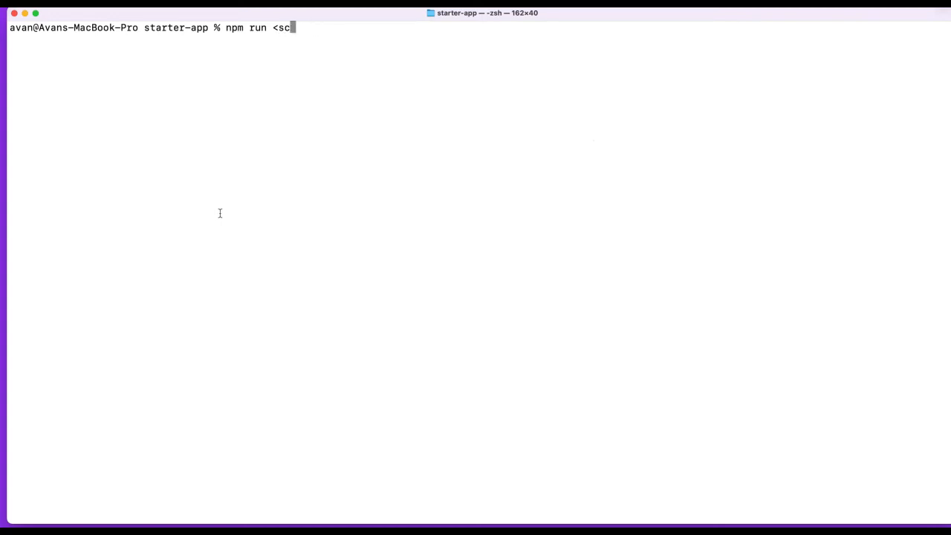
{"action": "type", "text": "start"}
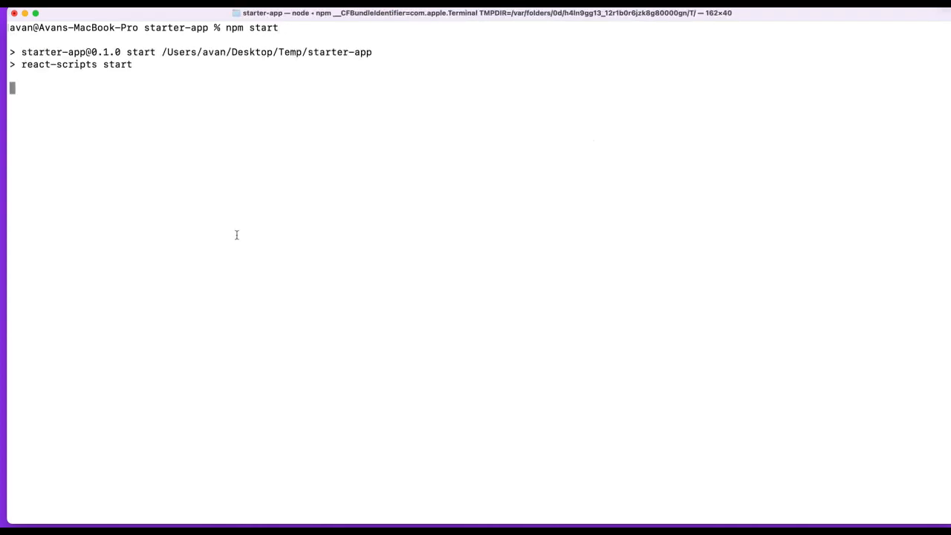
{"action": "mouse_move", "coordinate": [294, 229]}
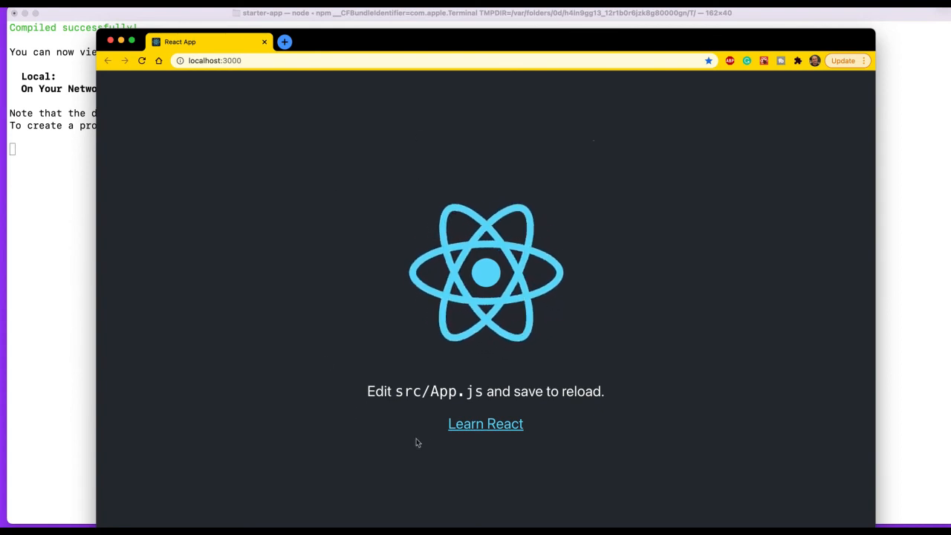
{"action": "mouse_move", "coordinate": [342, 245]}
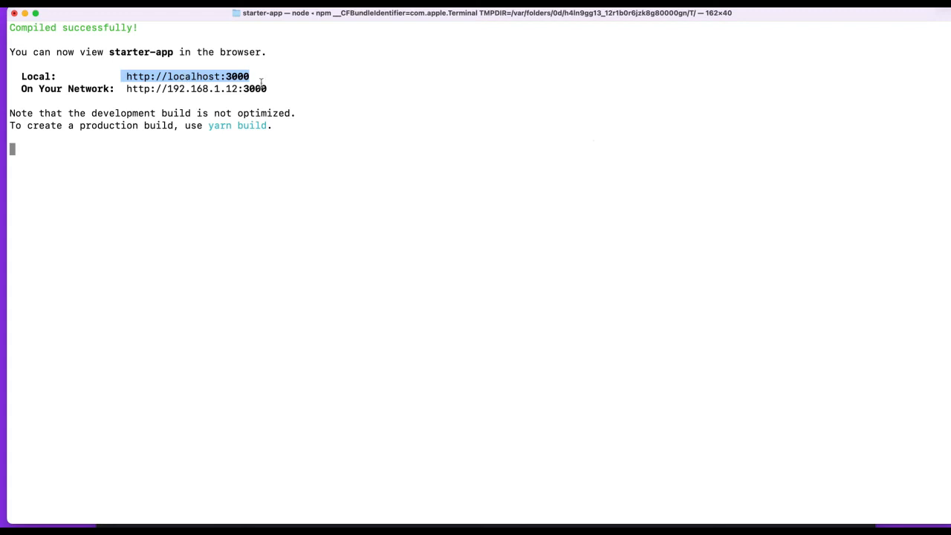
{"action": "key", "text": "ctrl+c"}
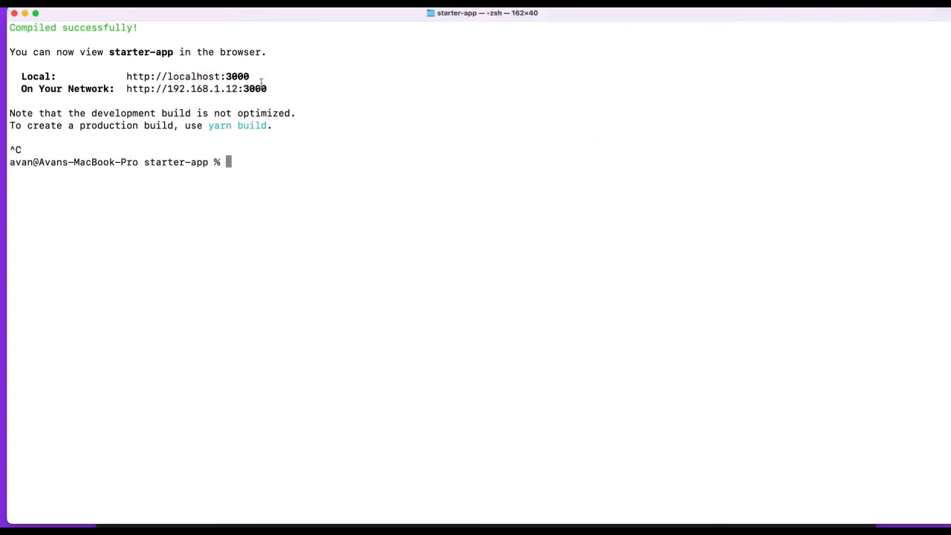
Run npm test on the starter app
{"action": "type", "text": "npm test"}
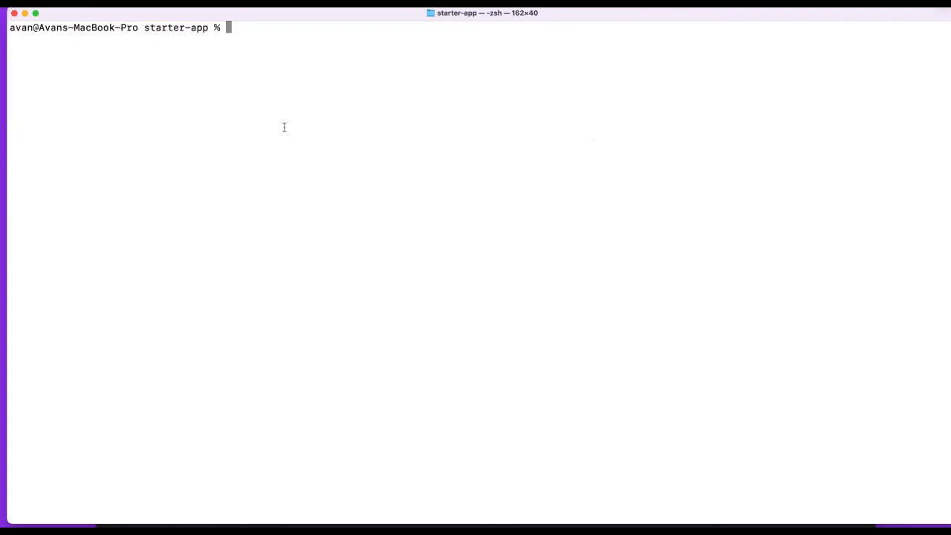
Create an optimized production build with npm run build
{"action": "type", "text": "npm"}
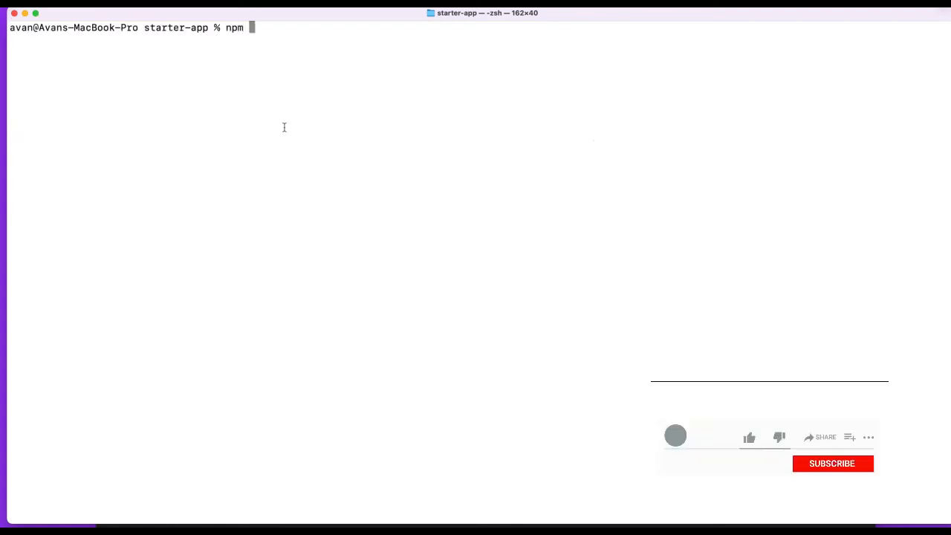
{"action": "type", "text": "run"}
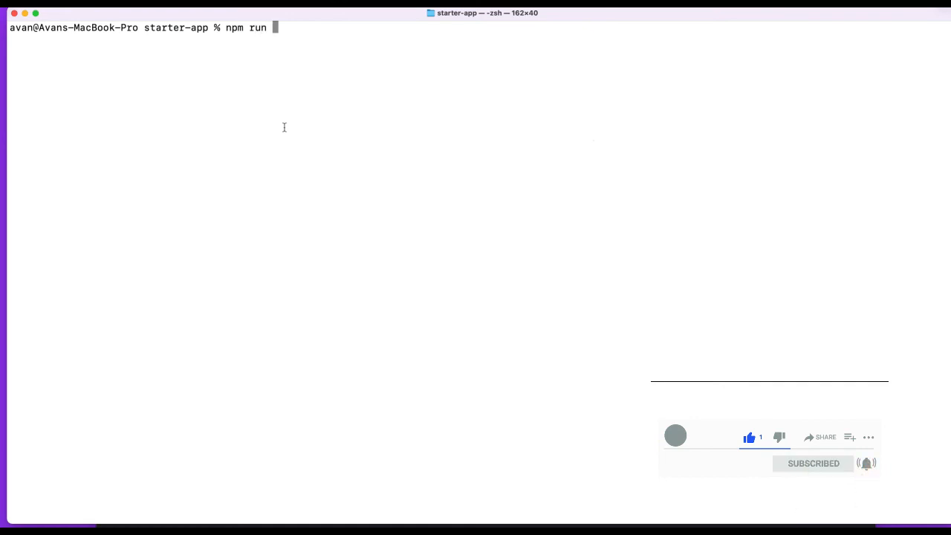
{"action": "type", "text": "build"}
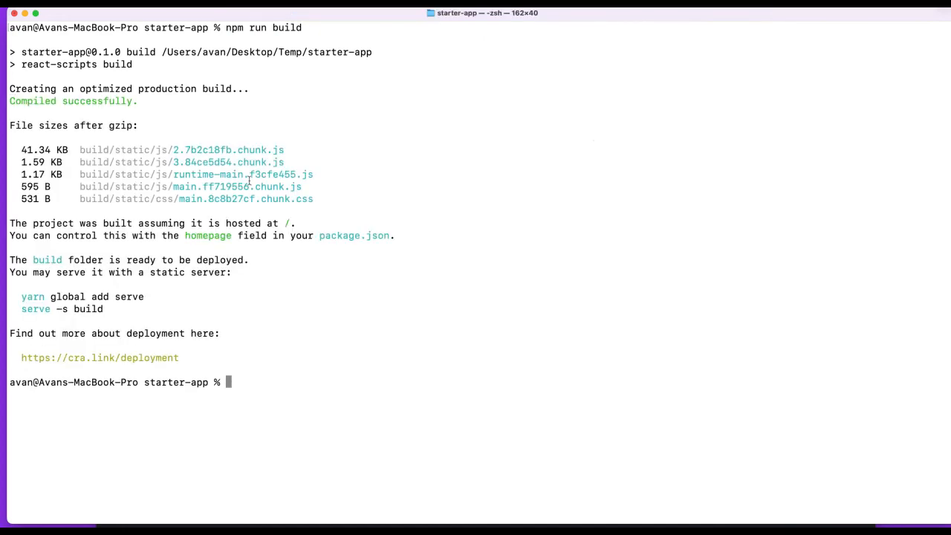
List the project, now showing a build folder beside src and public, then clear the terminal
{"action": "type", "text": "ls"}
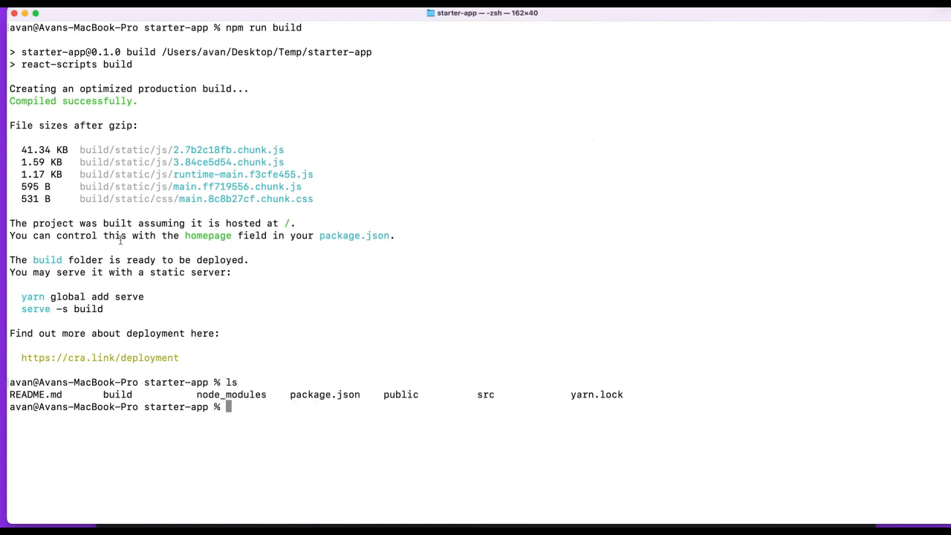
{"action": "double_click", "coordinate": [116, 396]}
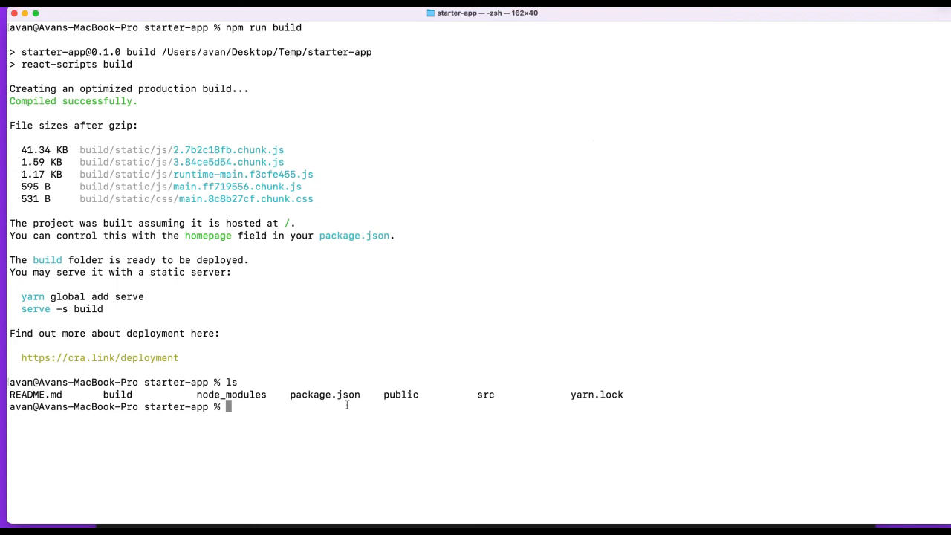
{"action": "type", "text": "clear"}
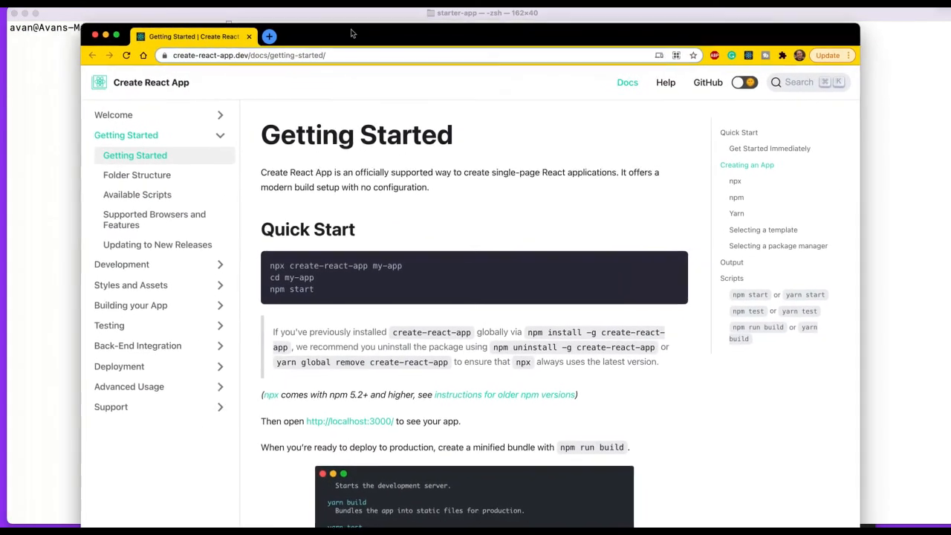
{"action": "scroll", "scroll_direction": "down", "scroll_amount": 3}
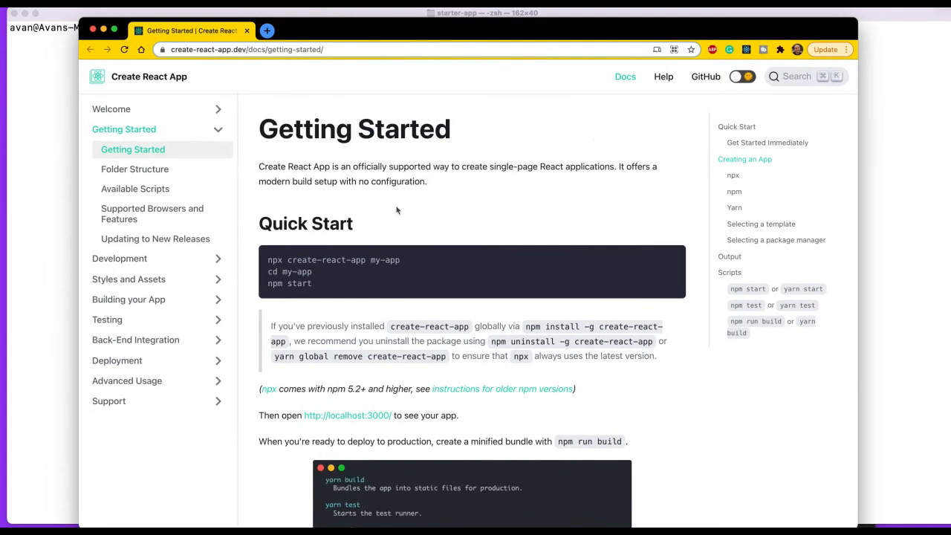
{"action": "scroll", "scroll_direction": "down", "scroll_amount": 3}
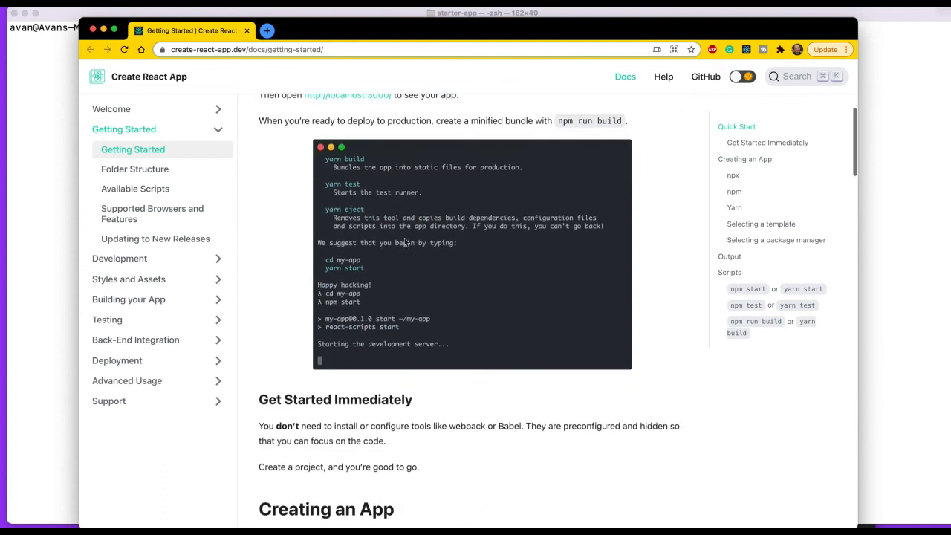
{"action": "scroll", "scroll_direction": "down", "scroll_amount": 3}
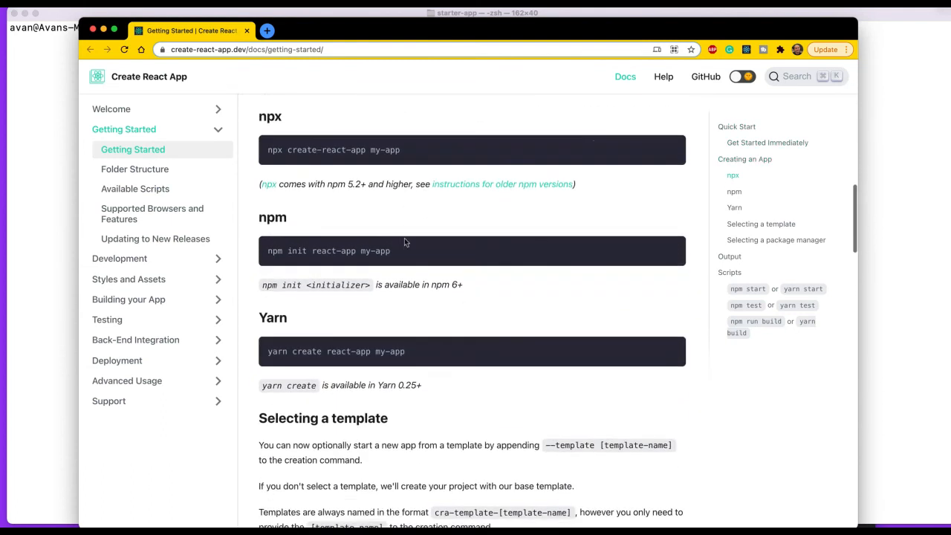
{"action": "scroll", "scroll_direction": "down", "scroll_amount": 3}
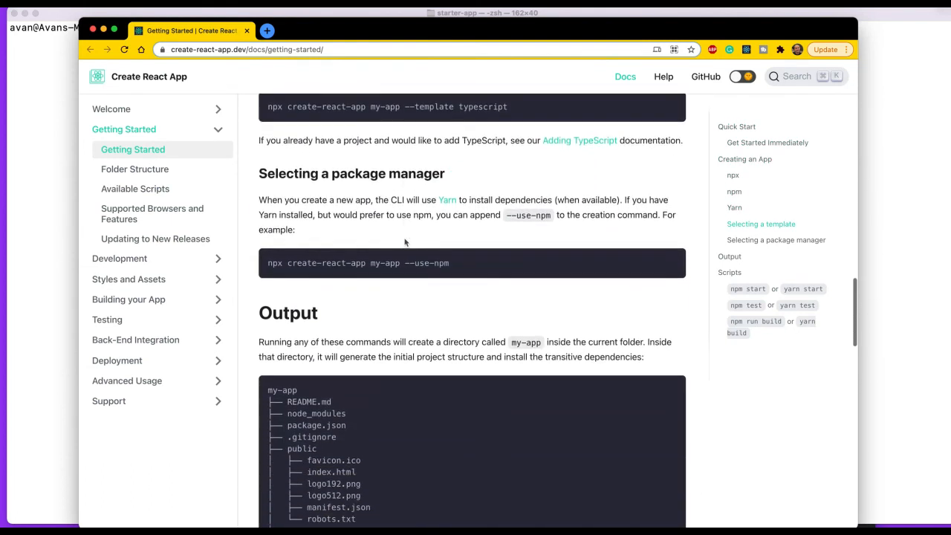
{"action": "scroll", "scroll_direction": "down", "scroll_amount": 3}
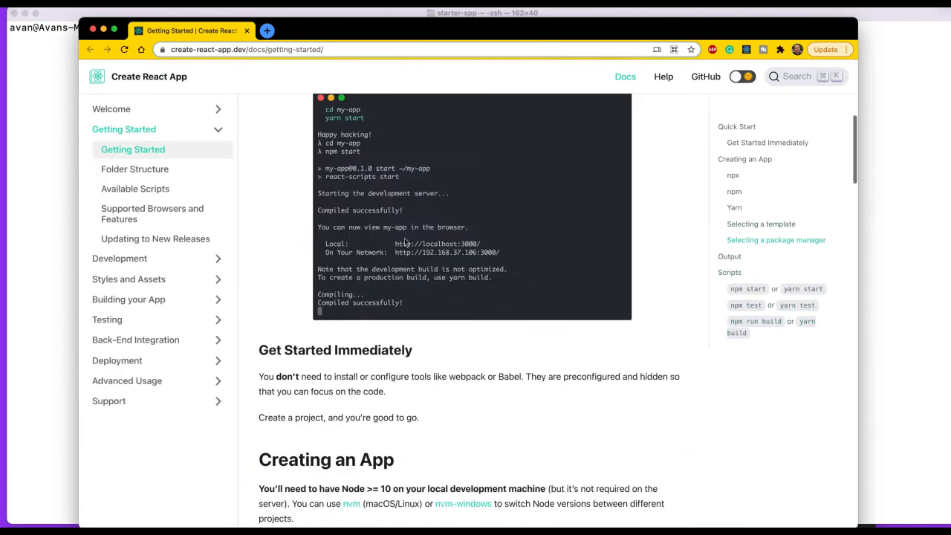
{"action": "scroll", "scroll_direction": "up", "scroll_amount": 3}
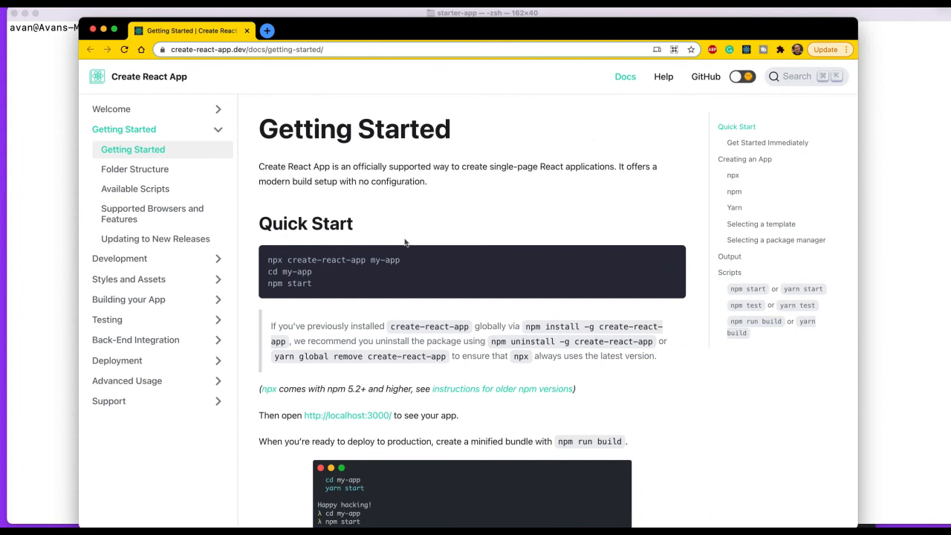
{"action": "type", "text": "npx create-"}
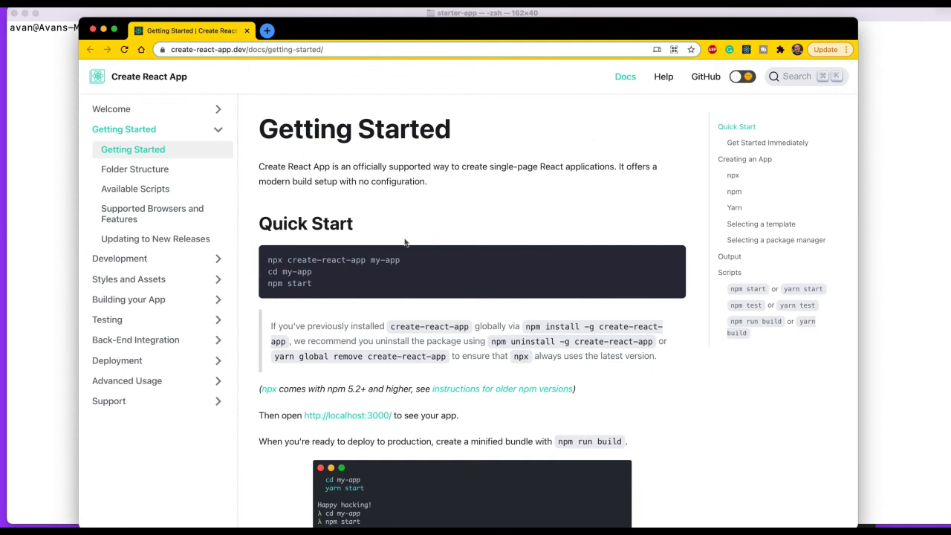
{"action": "type", "text": "npx create-"}
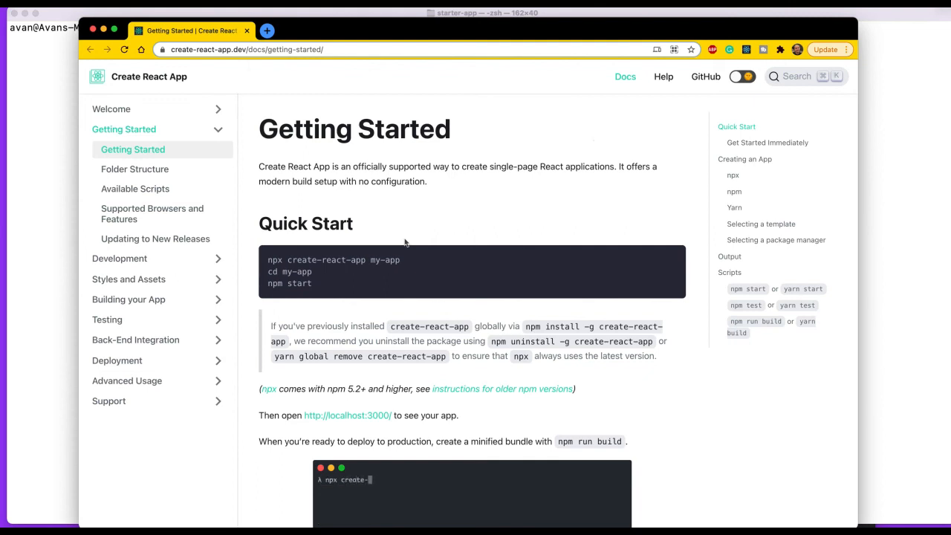